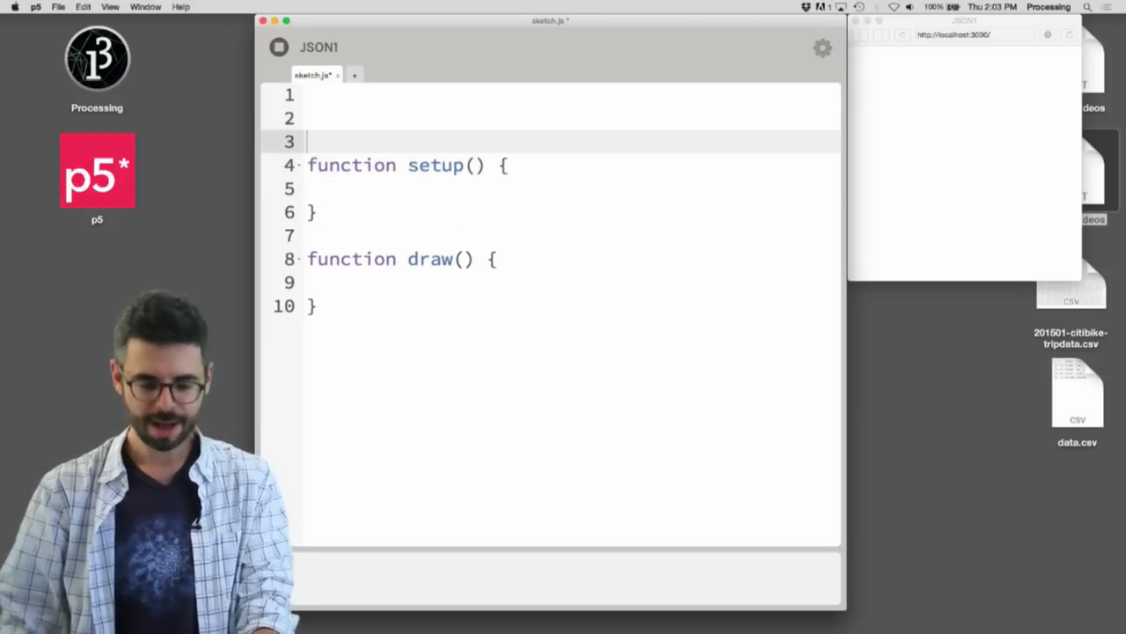
# Step: Start a global flower object declaration with name "sunflower" at the top of sketch.js
pyautogui.write('var flo')
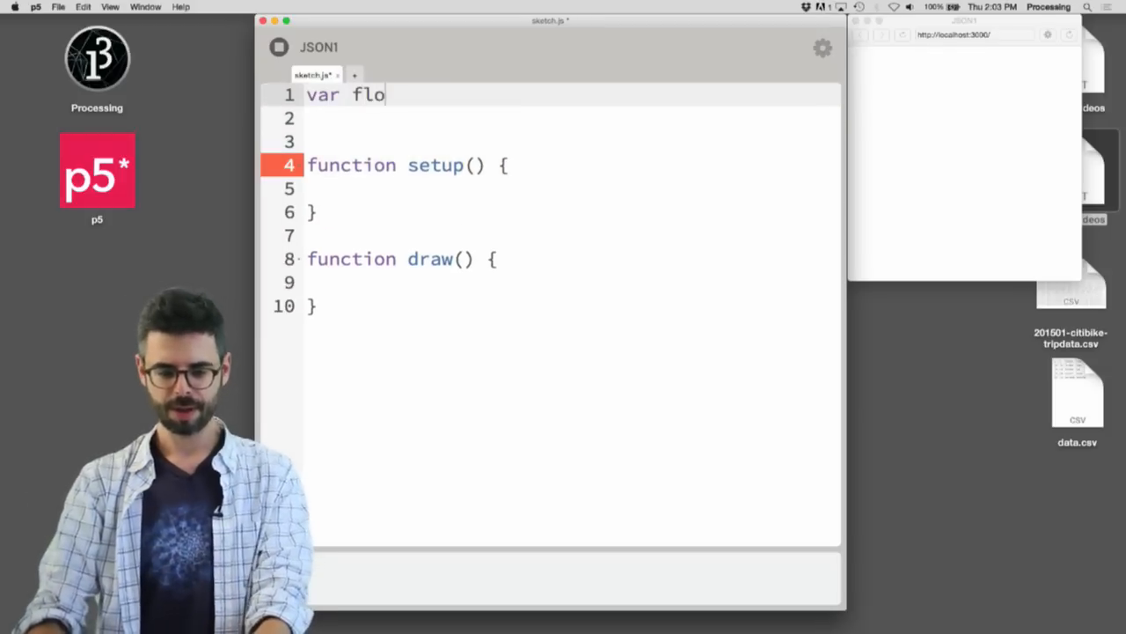
pyautogui.write('wers = {')
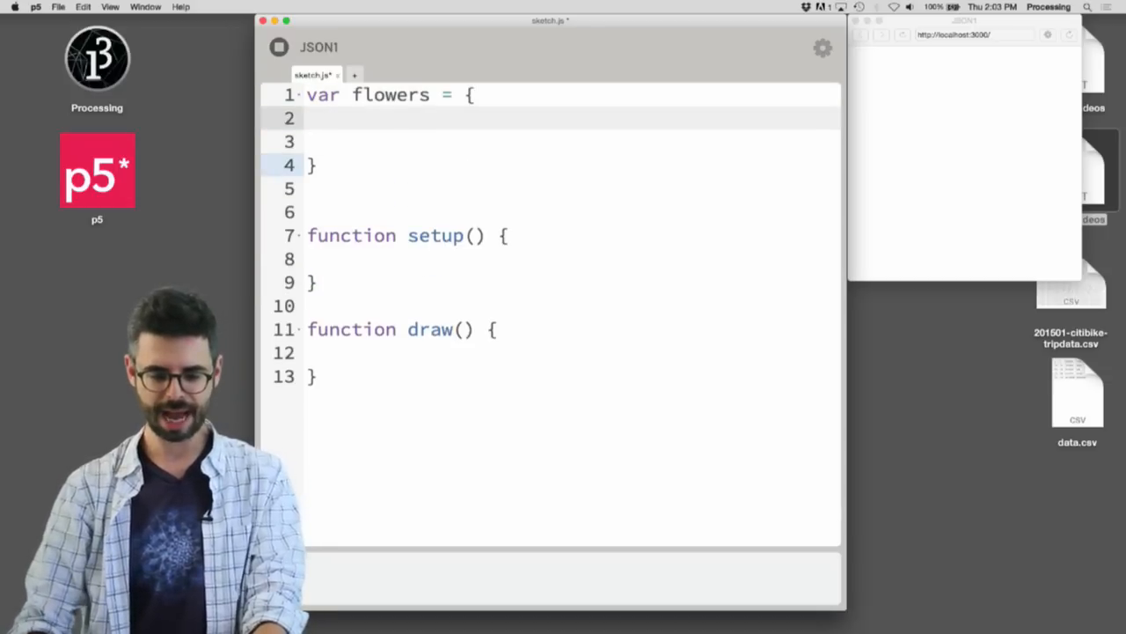
pyautogui.write('"name":')
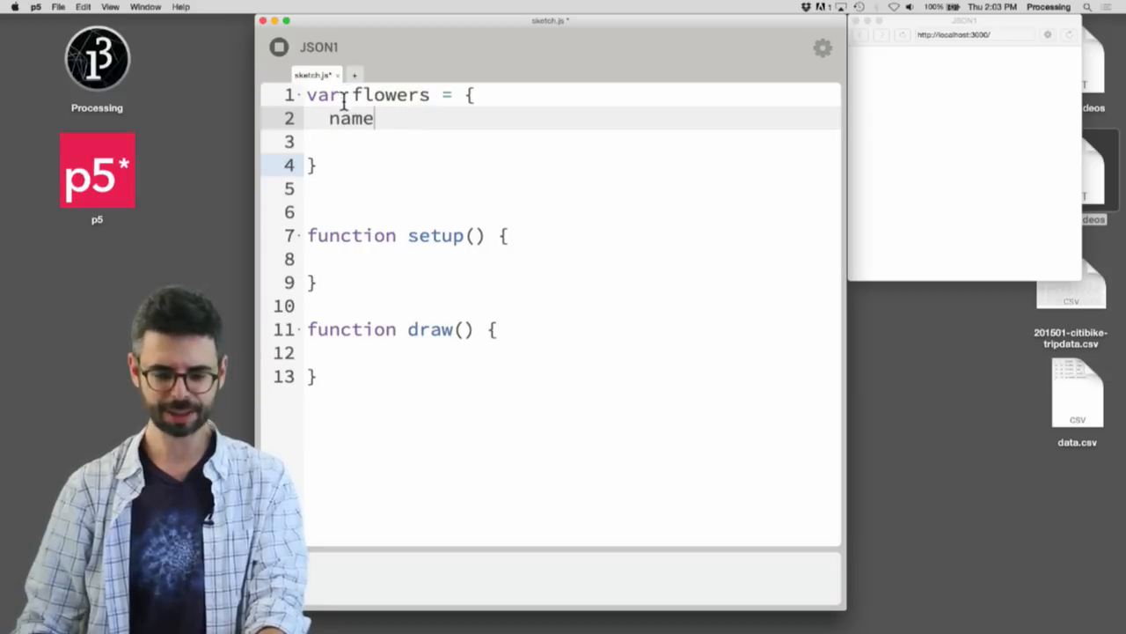
pyautogui.write(': ""')
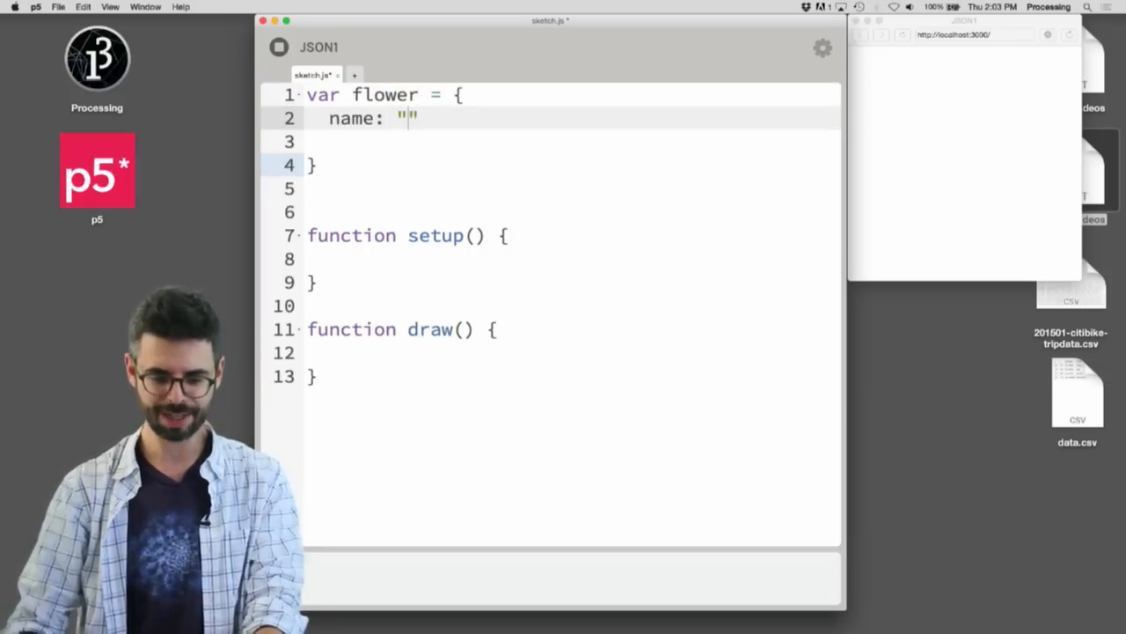
pyautogui.write('sunflower')
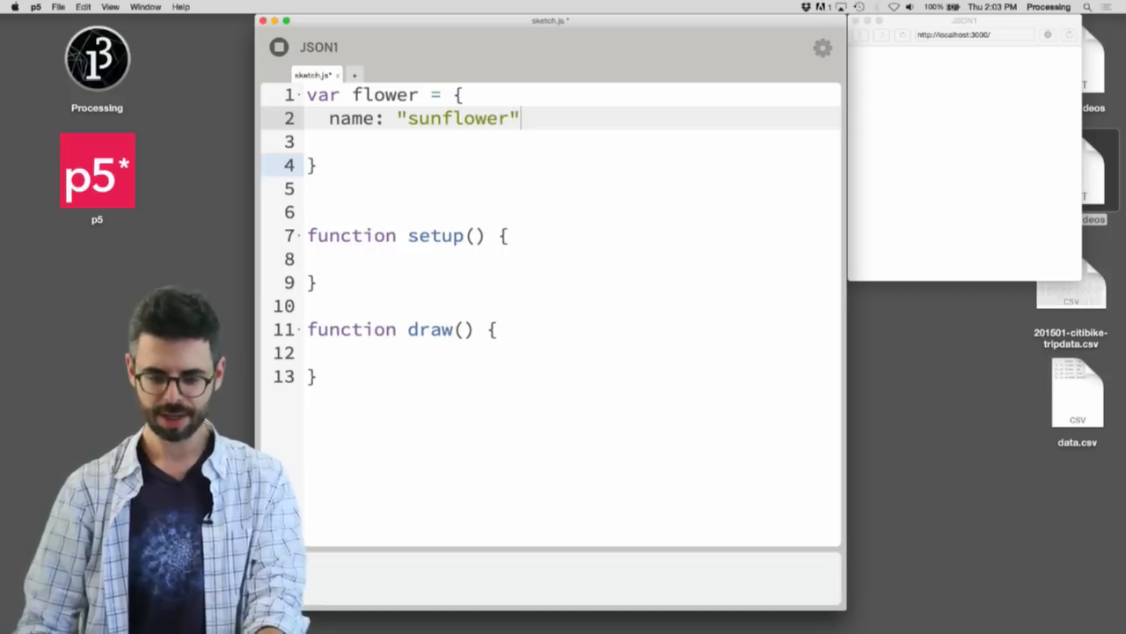
pyautogui.write(',')
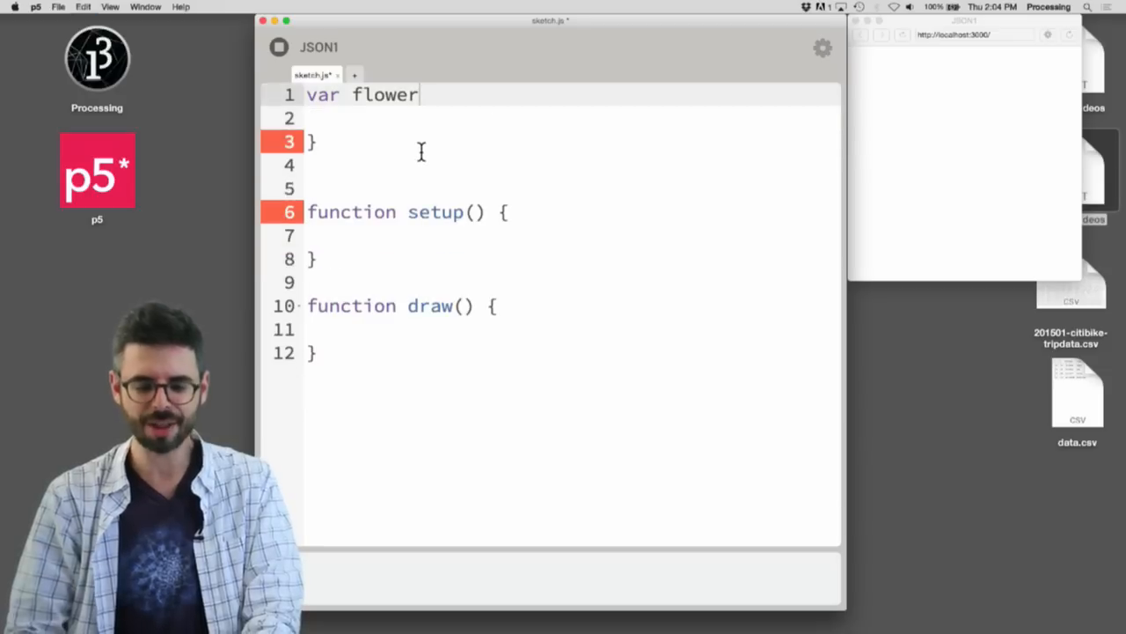
# Step: Declare var flower; and in setup assign name "sunflower" and col color(200, 220, 0)
pyautogui.write(';')
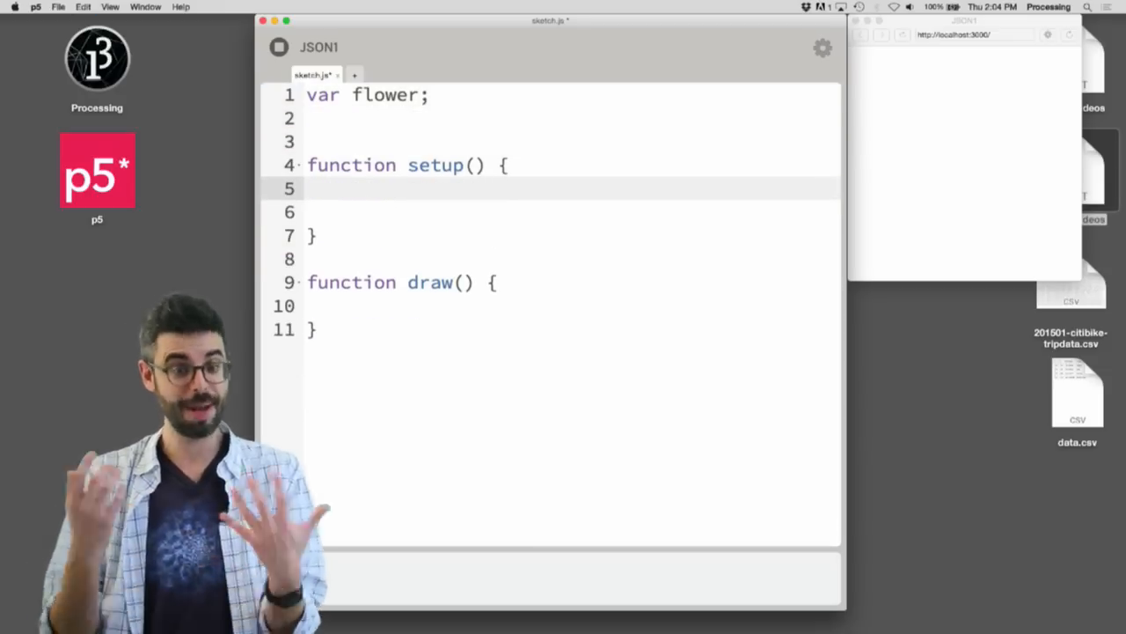
pyautogui.write('flower = {')
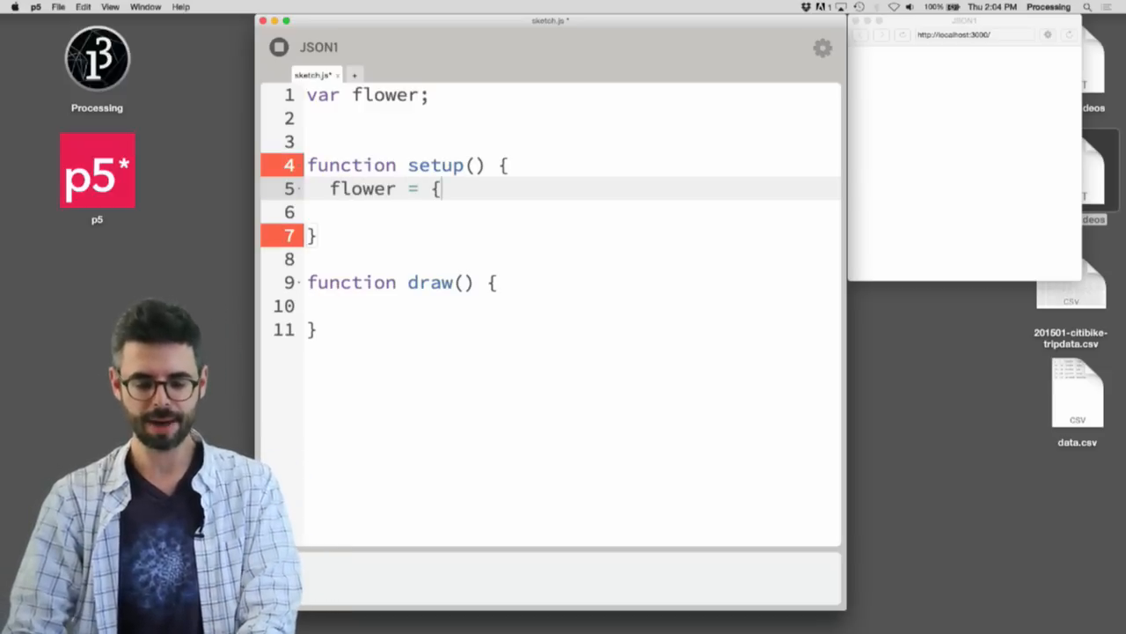
pyautogui.write('name: ""')
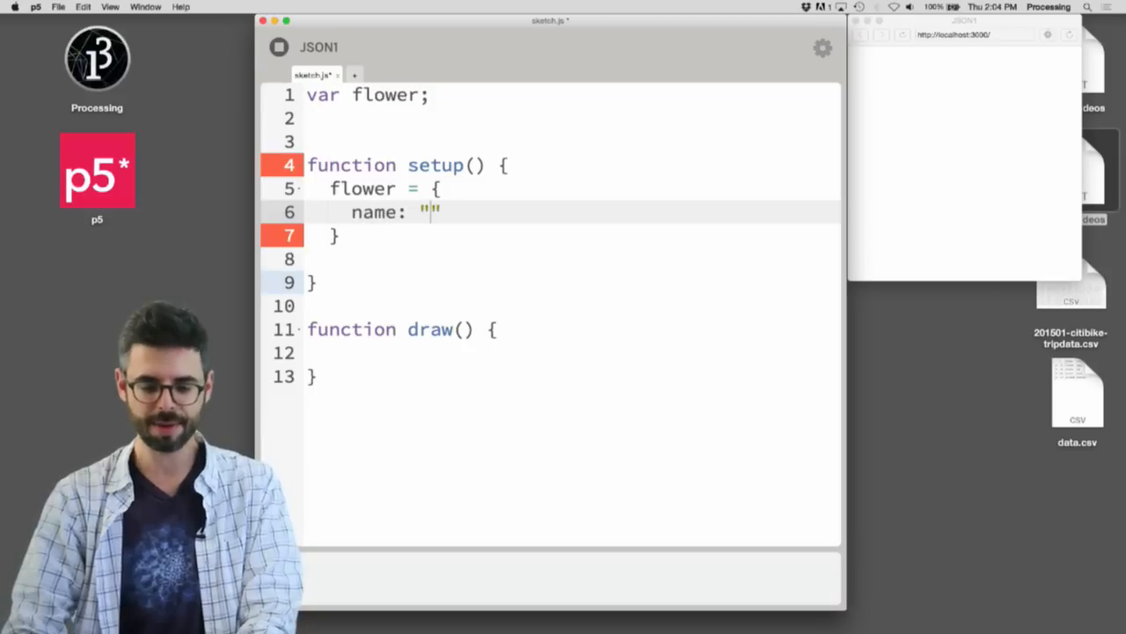
pyautogui.write('sunflower,')
pyautogui.write('color:')
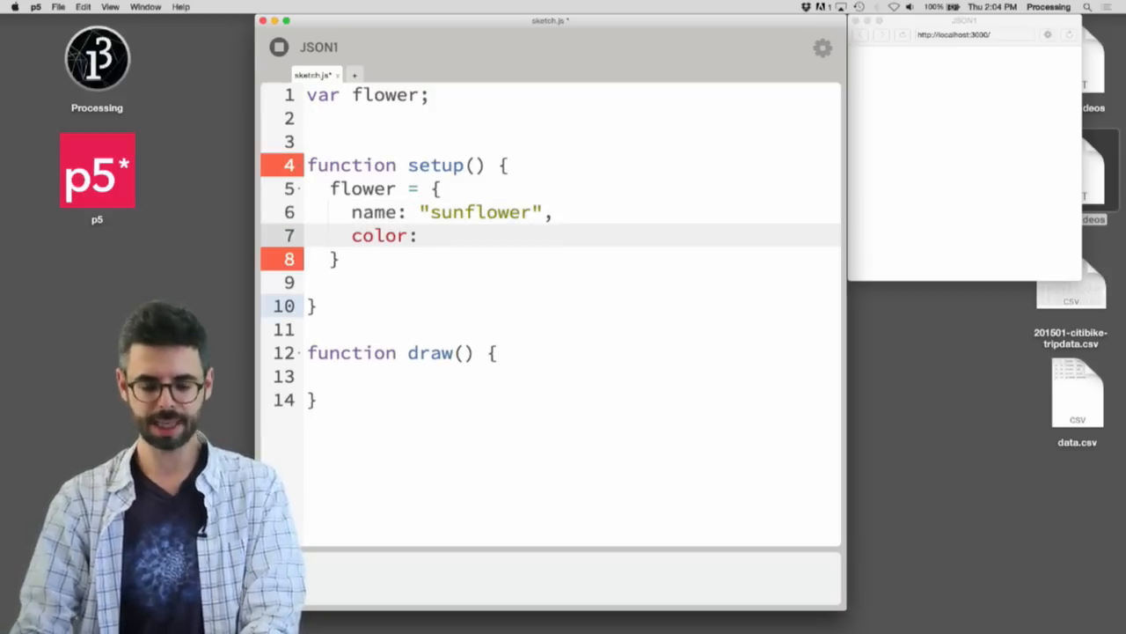
pyautogui.press('backspace')
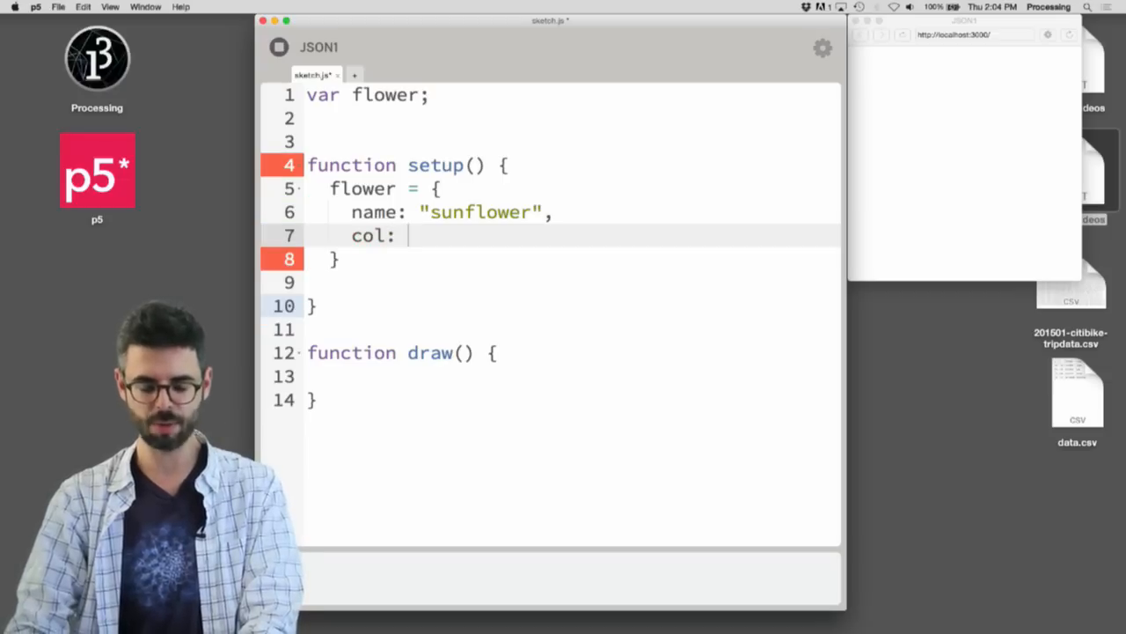
pyautogui.write('colo')
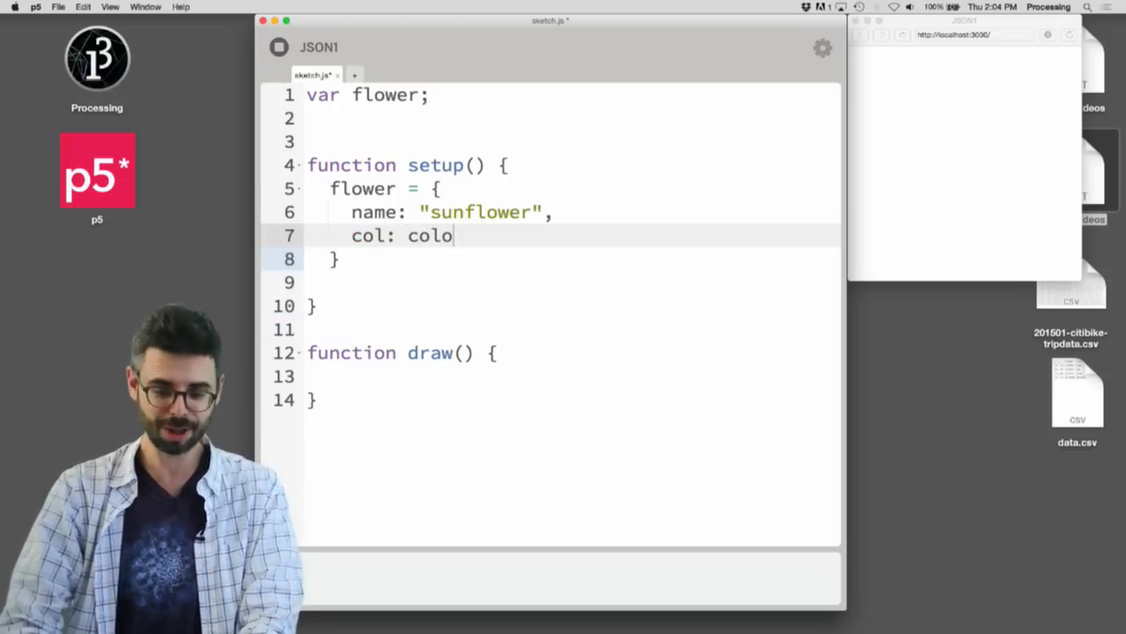
pyautogui.write('r()')
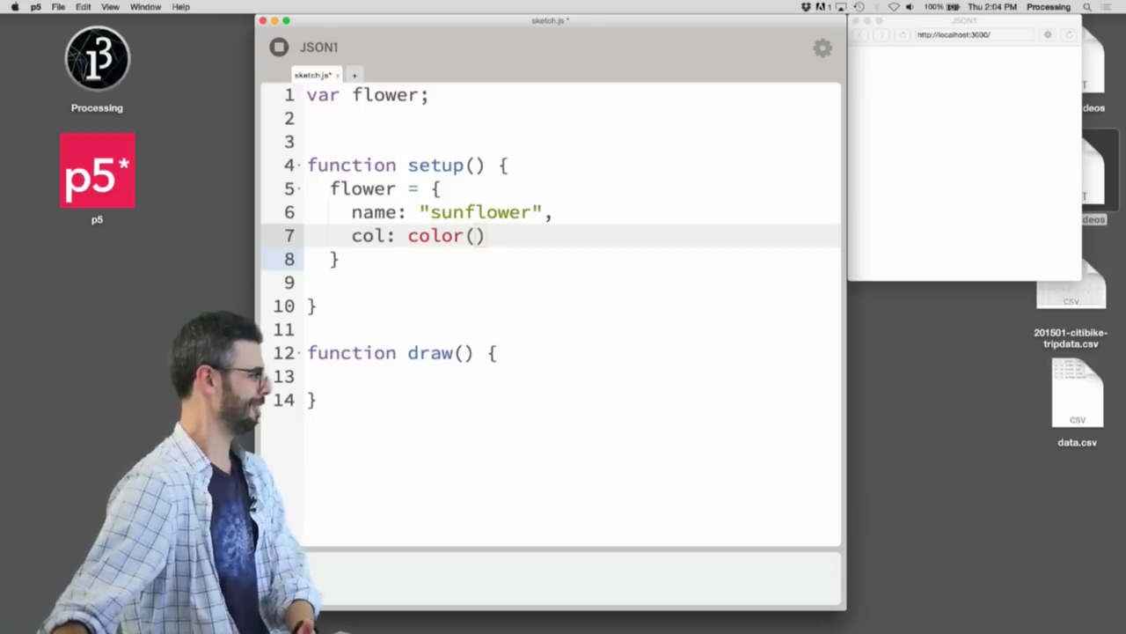
pyautogui.write('2')
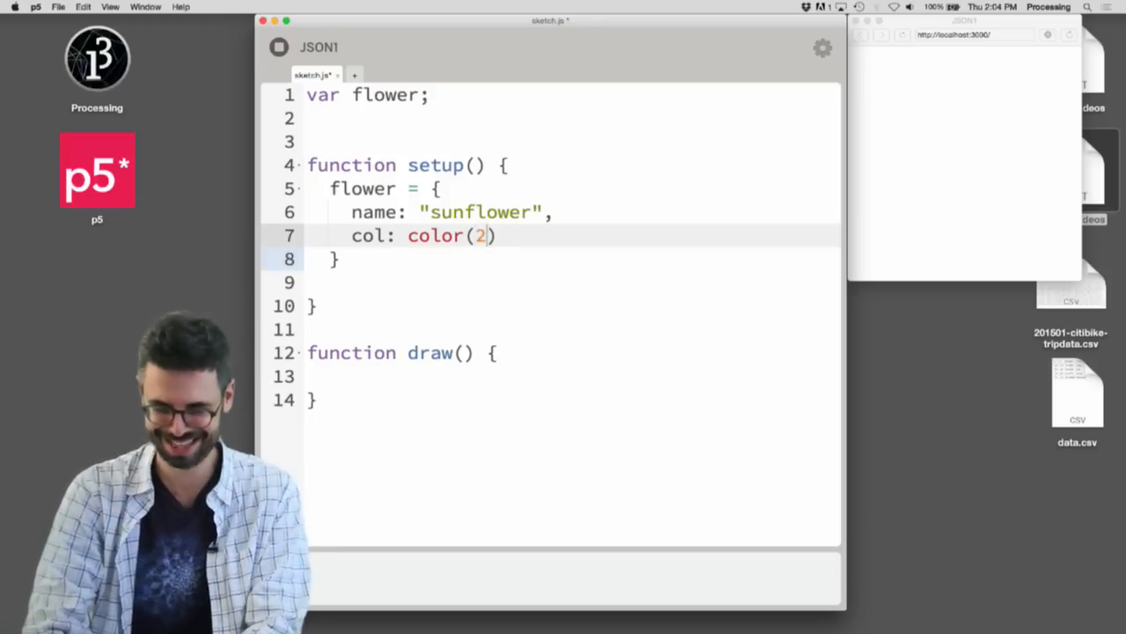
pyautogui.write('00,')
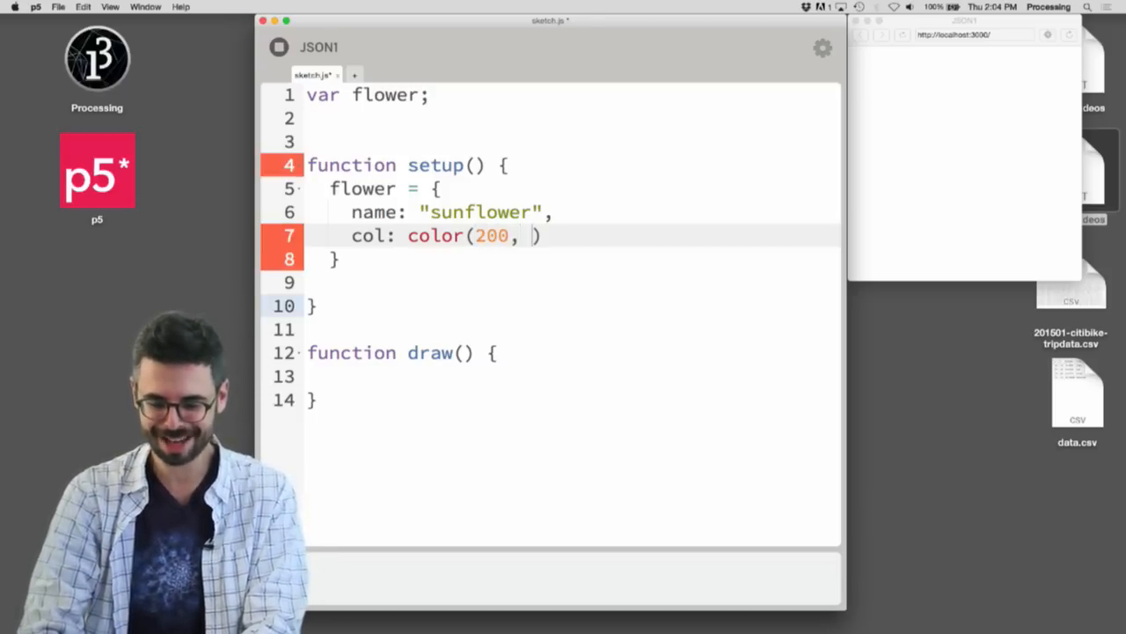
pyautogui.write('220, 0)')
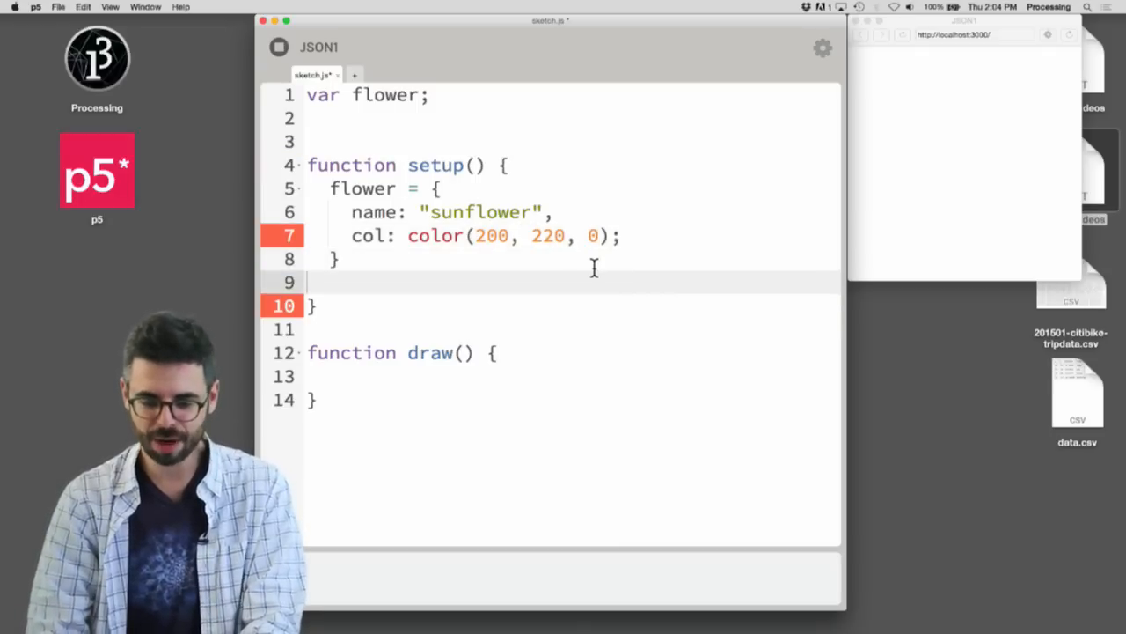
pyautogui.press('backspace')
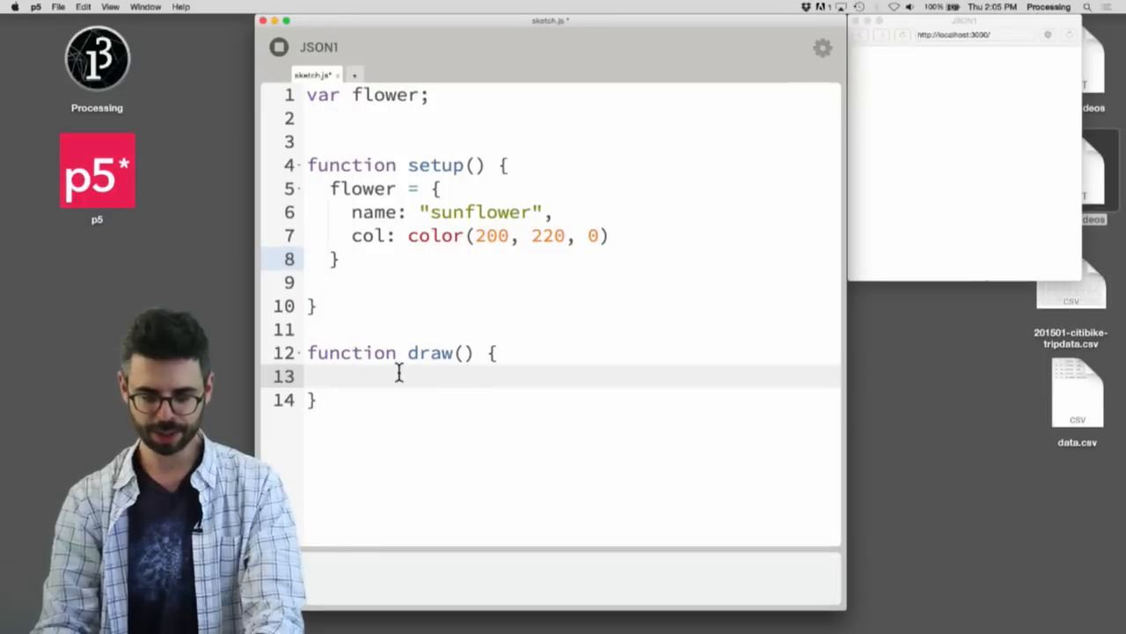
# Step: Add background(0) and text(flower.name, 10, 50) to draw, and createCanvas(400, 400) to setup
pyautogui.write('background(0);')
pyautogui.write('elli')
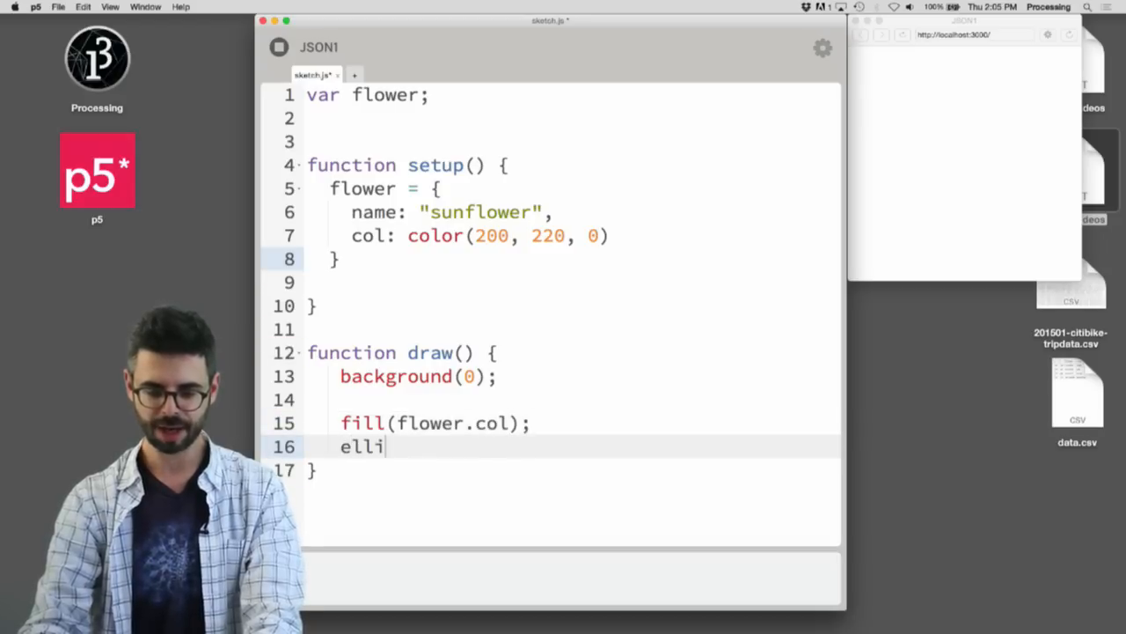
pyautogui.write('tex')
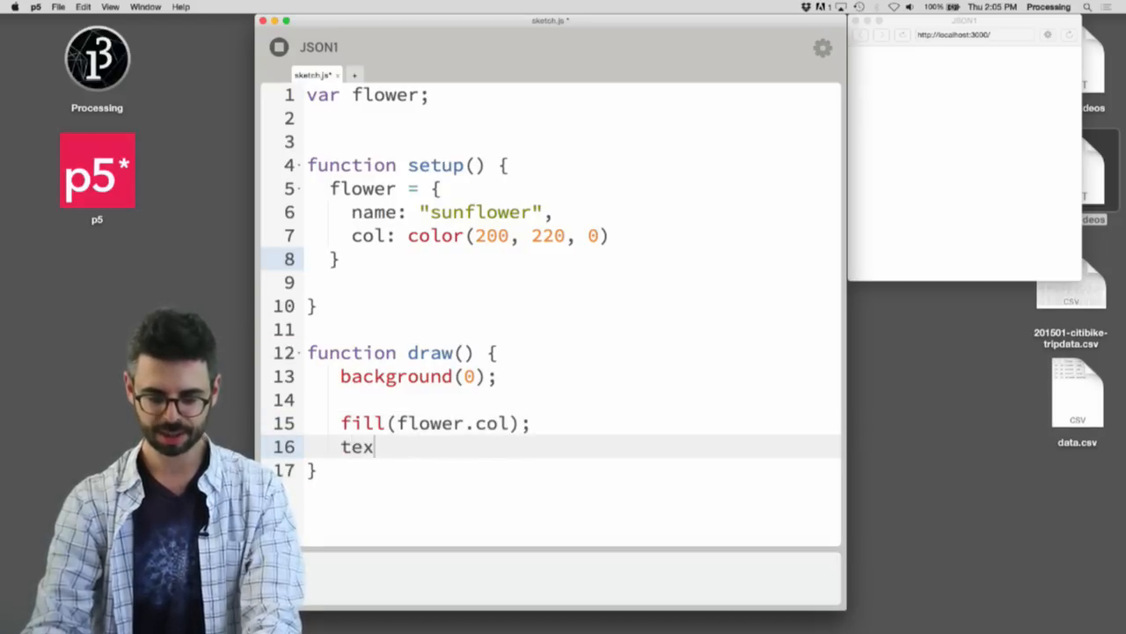
pyautogui.write('t()')
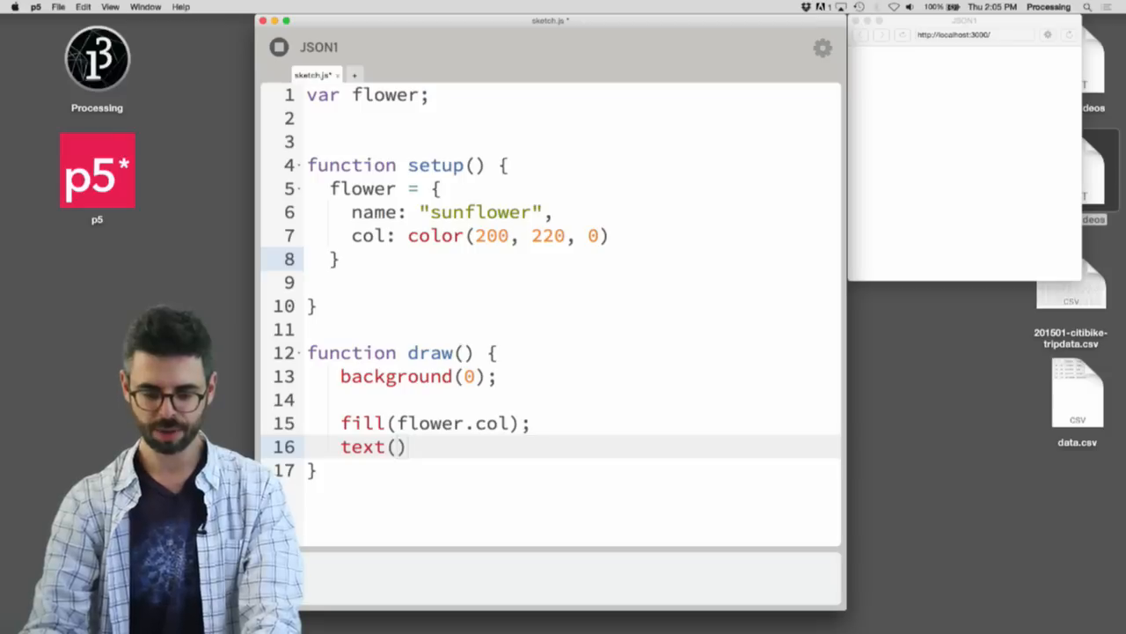
pyautogui.write('flower.name,')
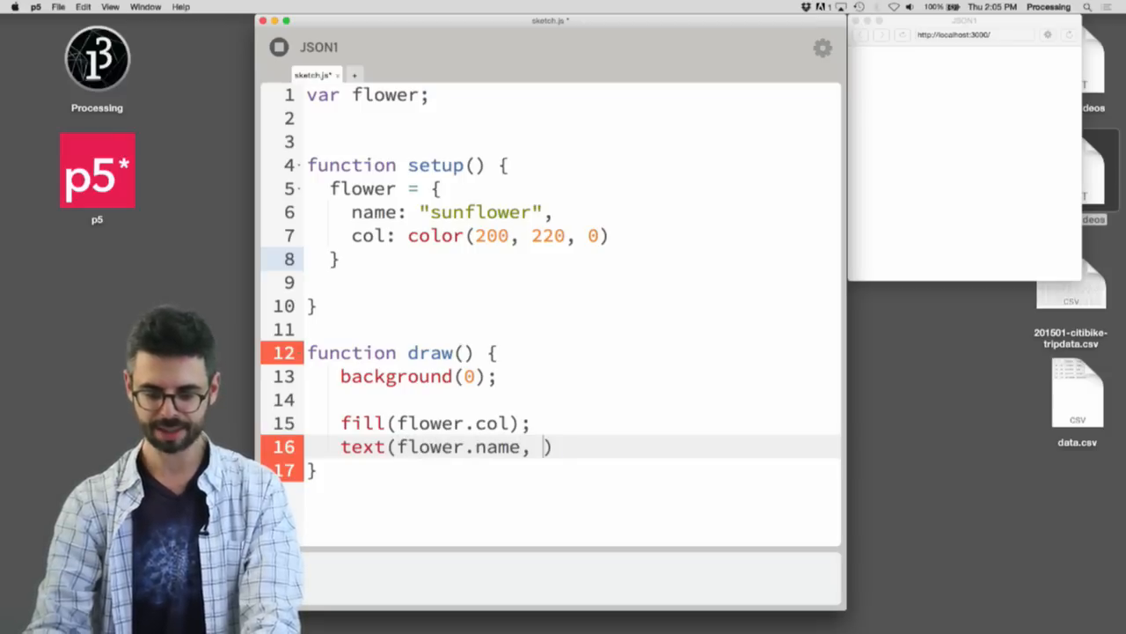
pyautogui.write('10, 50')
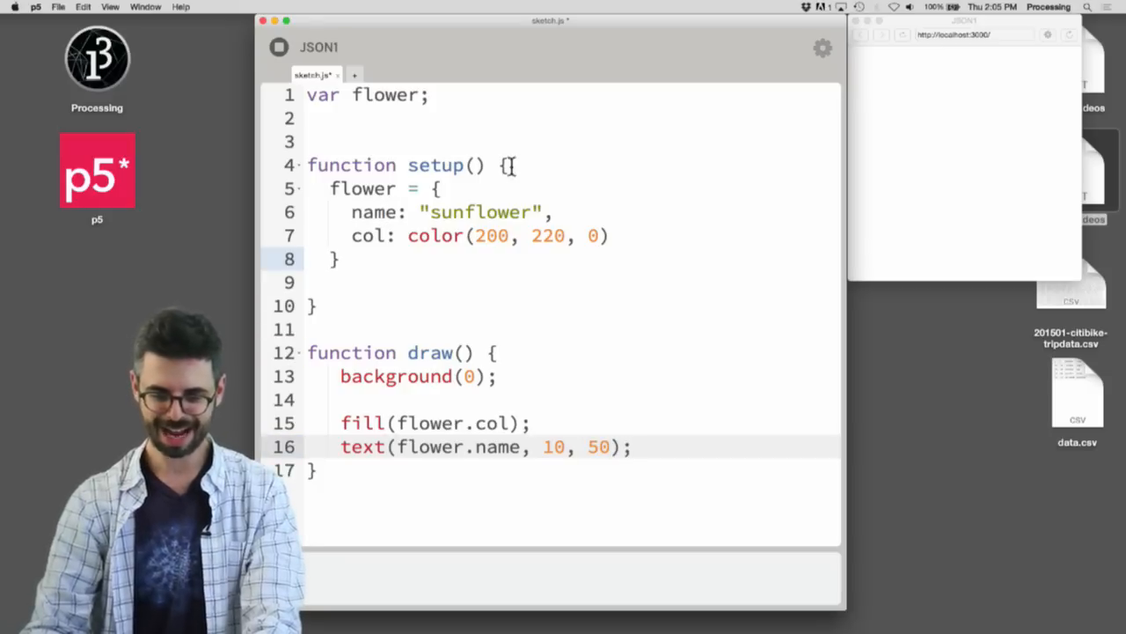
pyautogui.write('createCanvas()')
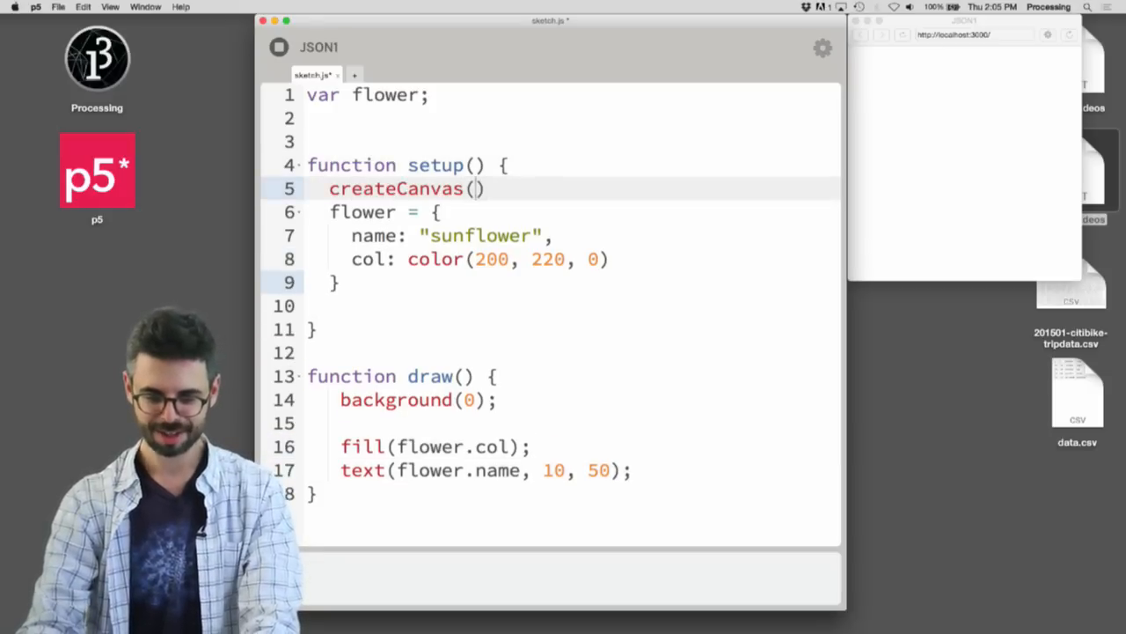
pyautogui.write('400, 400')
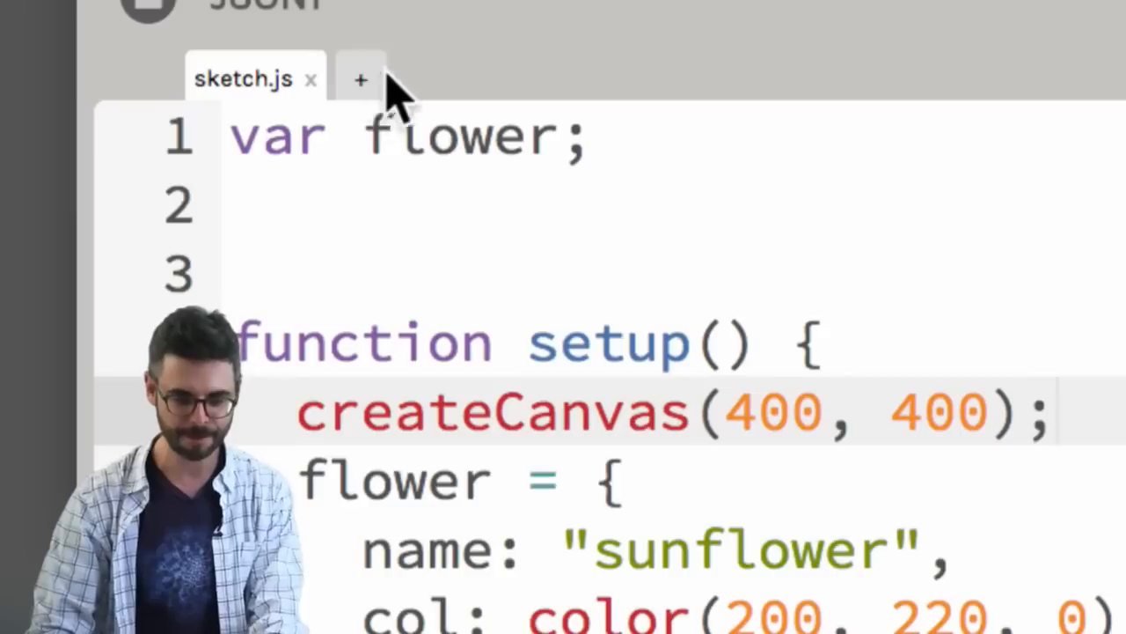
pyautogui.moveTo(370, 96)
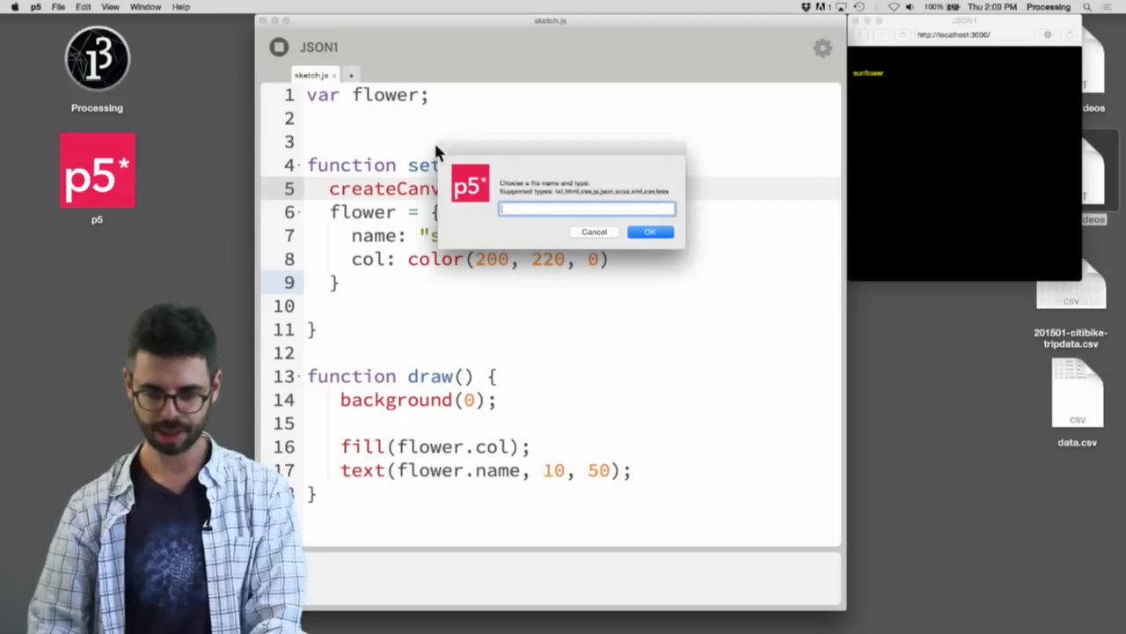
# Step: Enter "flower" as the new file's name in the prompt
pyautogui.write('flower')
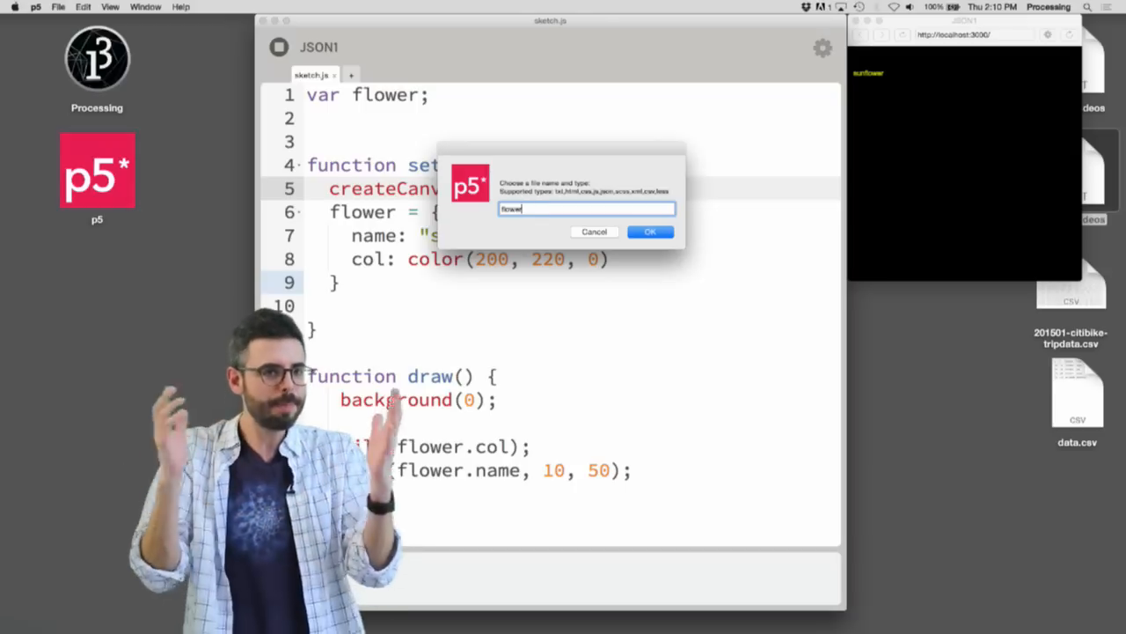
# Step: Create flower.json holding name "sunflower" with r 255, g 200 and b 0
pyautogui.write('.')
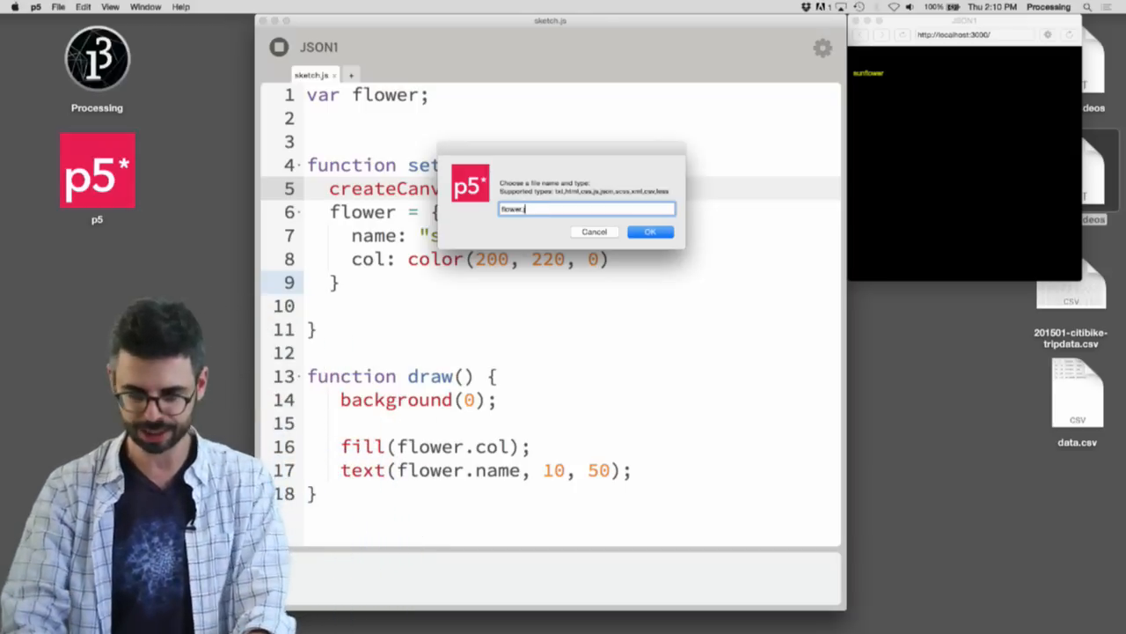
pyautogui.click(650, 231)
pyautogui.write('"name')
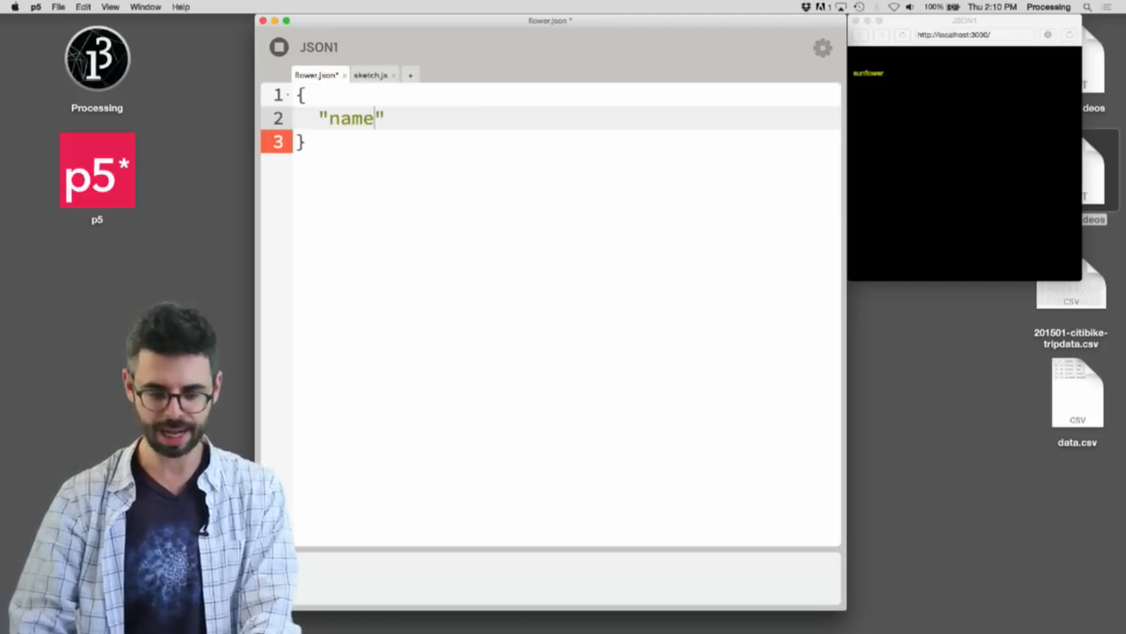
pyautogui.write(',"su"')
pyautogui.write('"r')
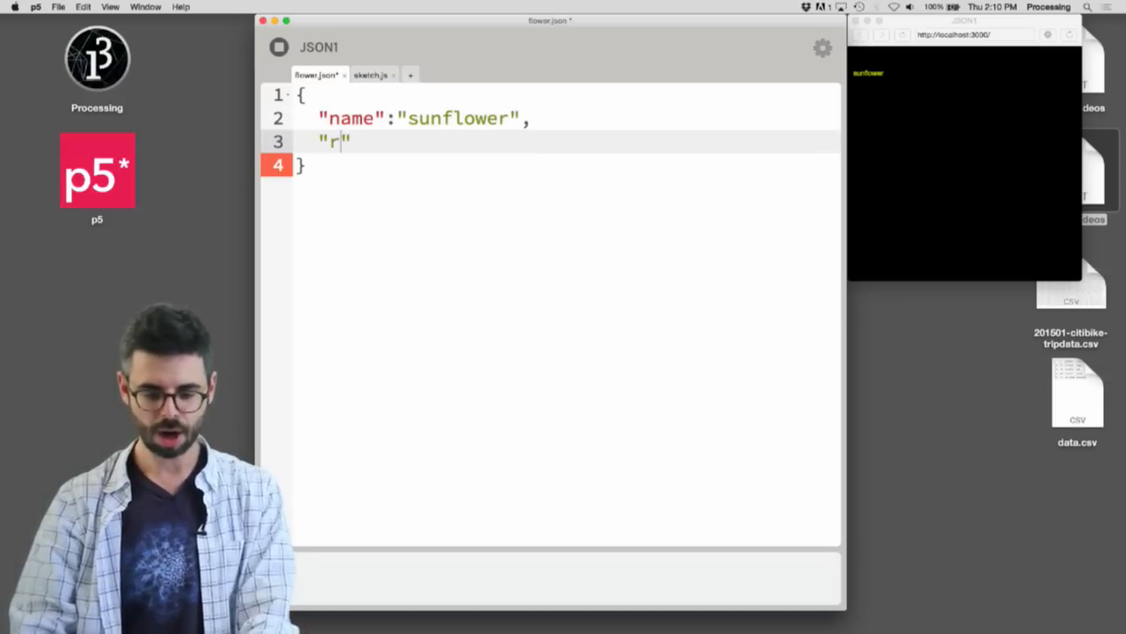
pyautogui.write(': 255,')
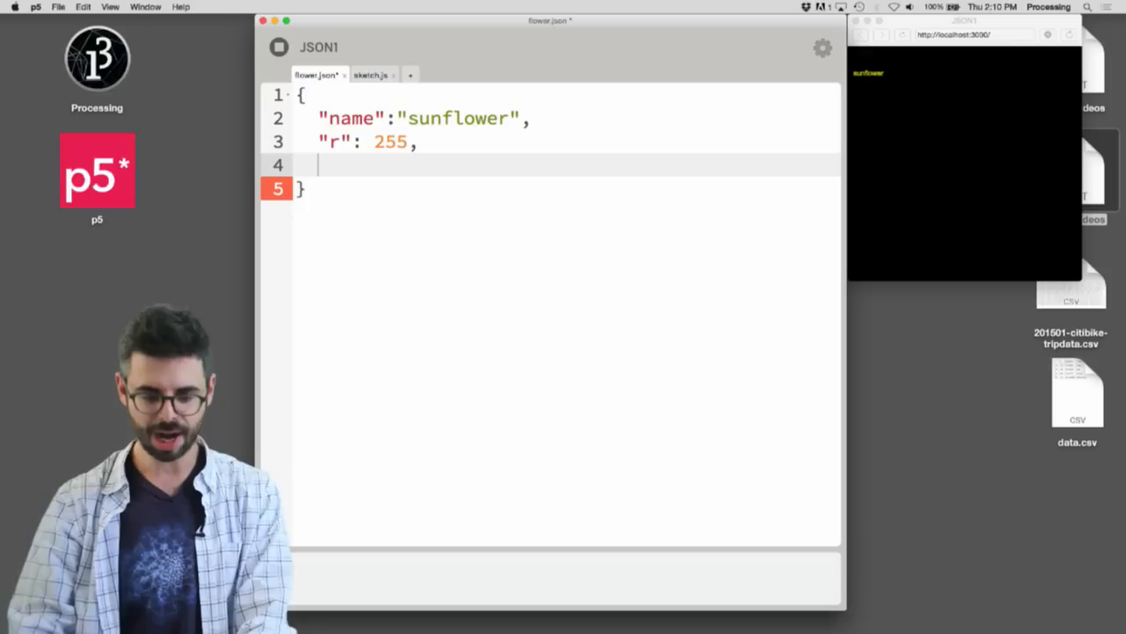
pyautogui.write('"g": 200,')
pyautogui.write('"b')
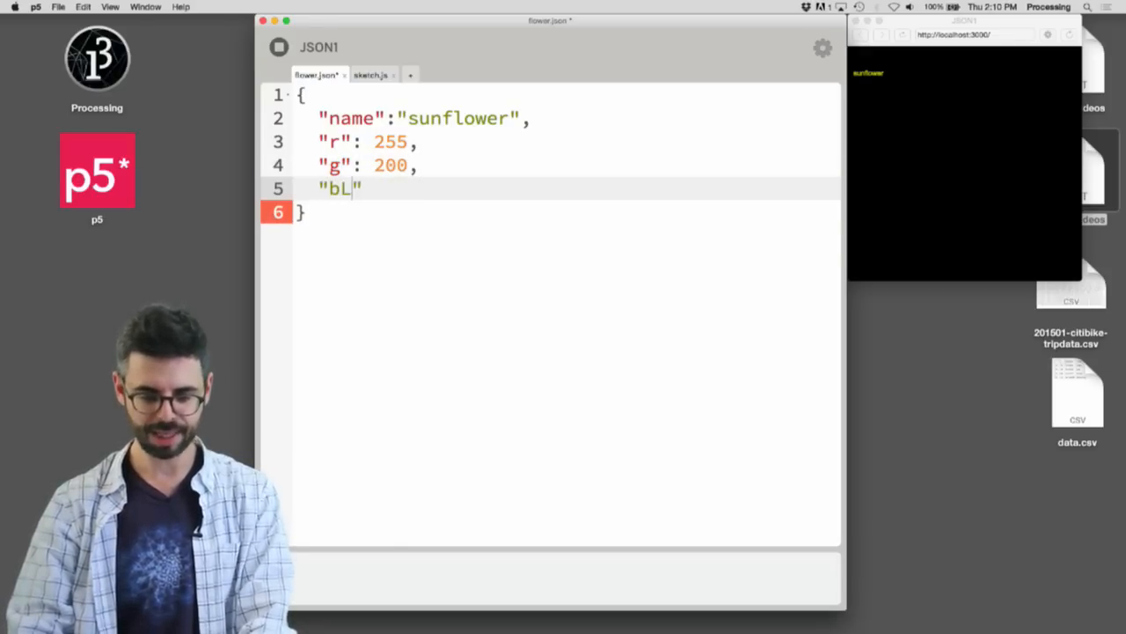
pyautogui.write(':')
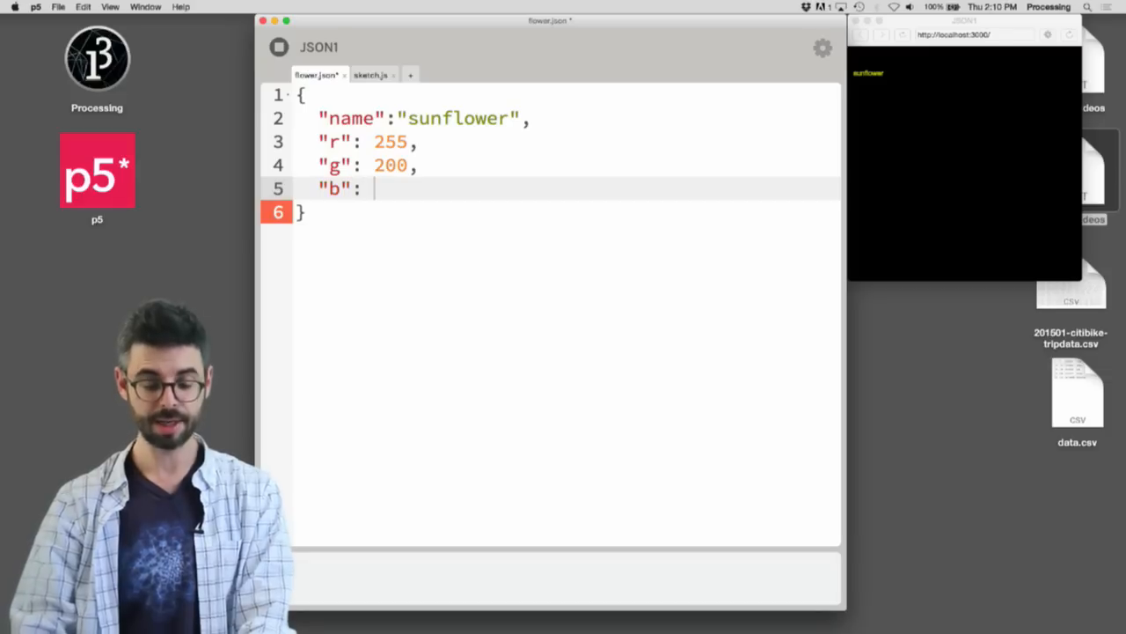
pyautogui.write('0')
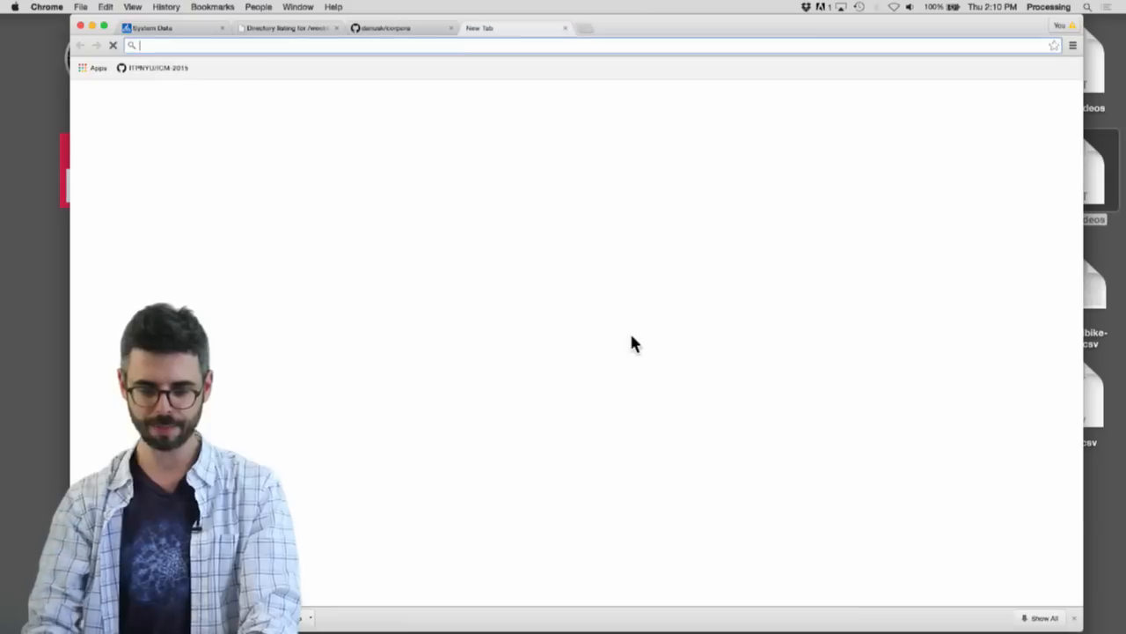
# Step: Search the web for 'json formatter' and open the JSON Formatter & Validator site
pyautogui.write('json formatter')
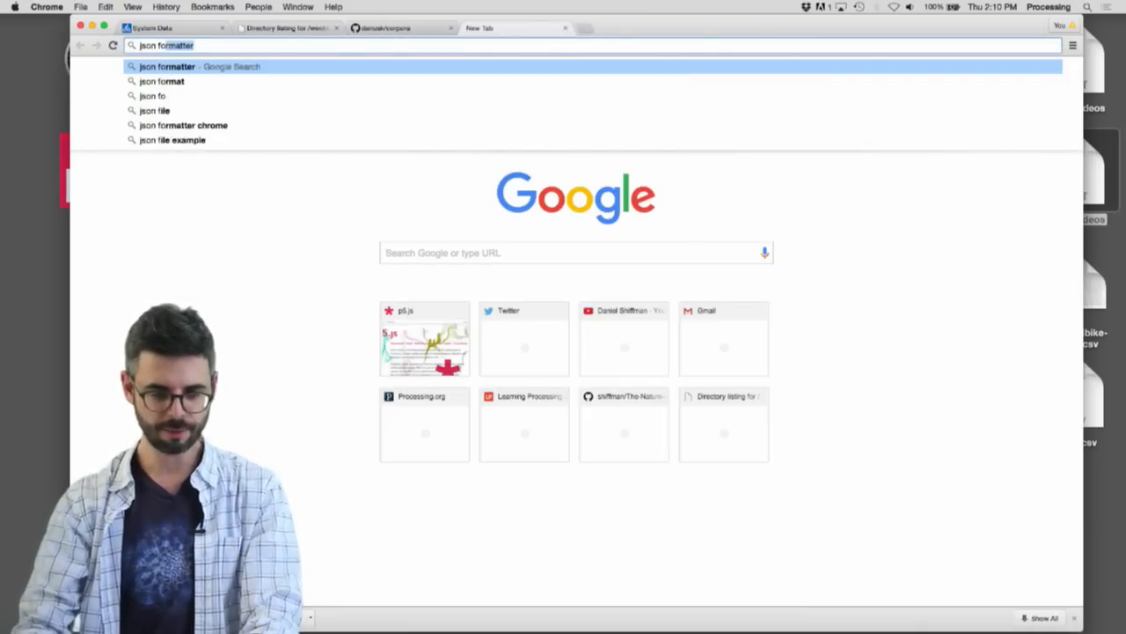
pyautogui.press('Return')
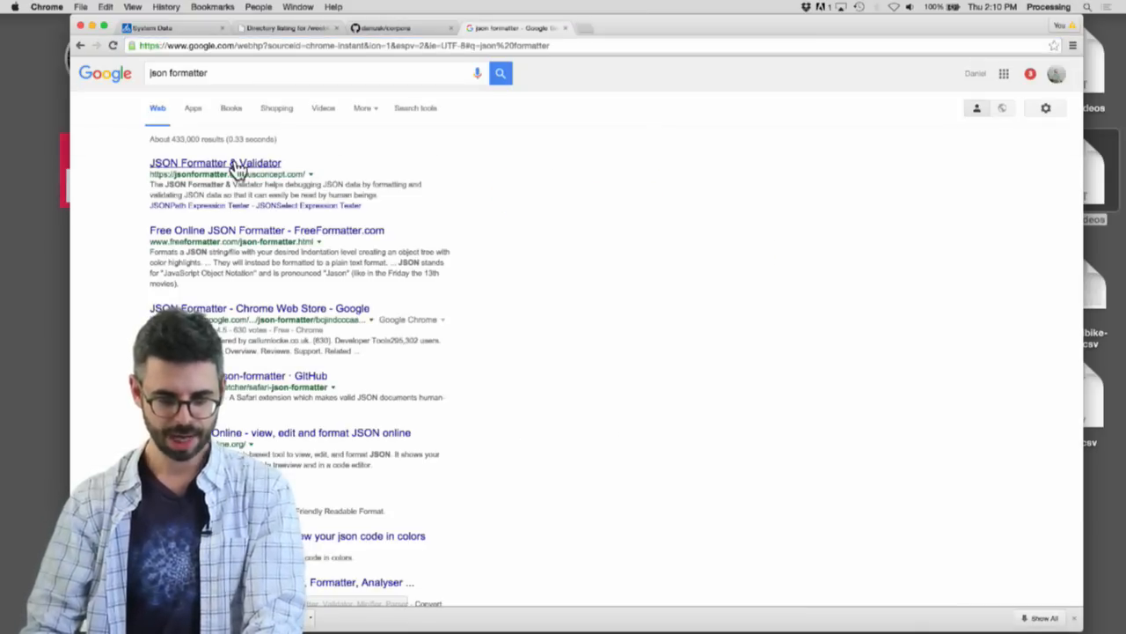
pyautogui.click(215, 163)
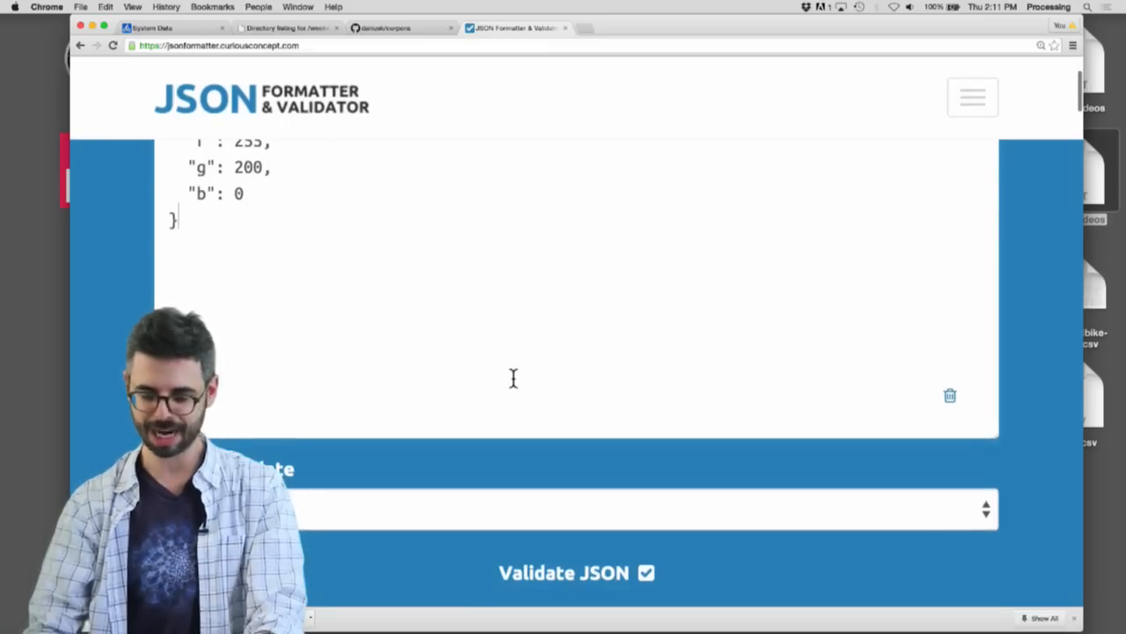
# Step: Submit the pasted flower JSON for validation in JSON Formatter & Validator
pyautogui.scroll(-3)
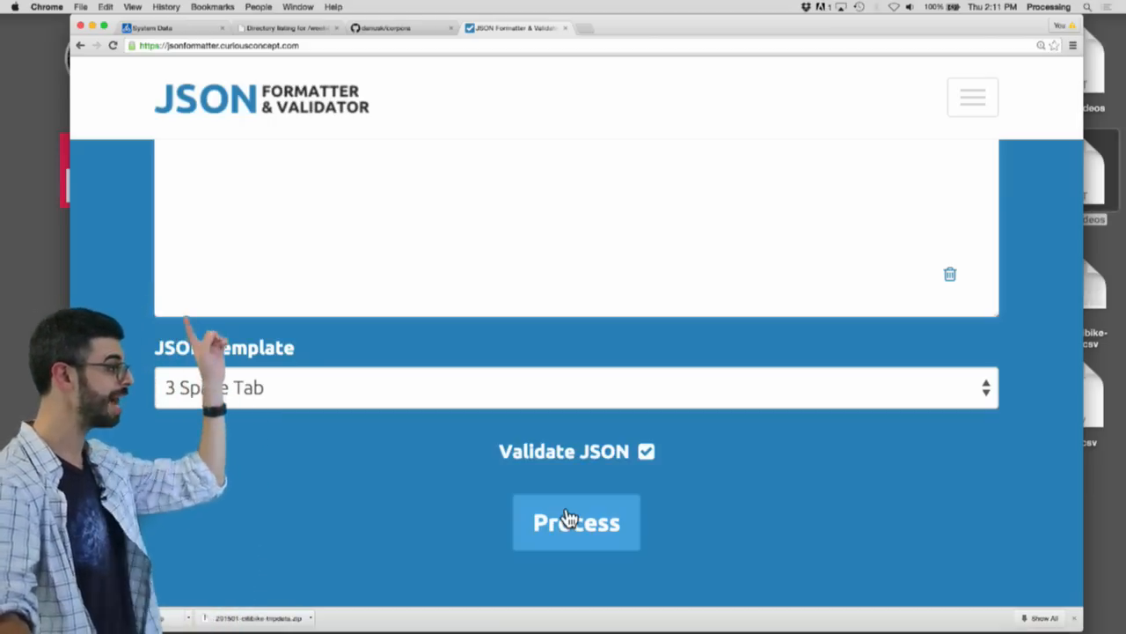
pyautogui.click(576, 522)
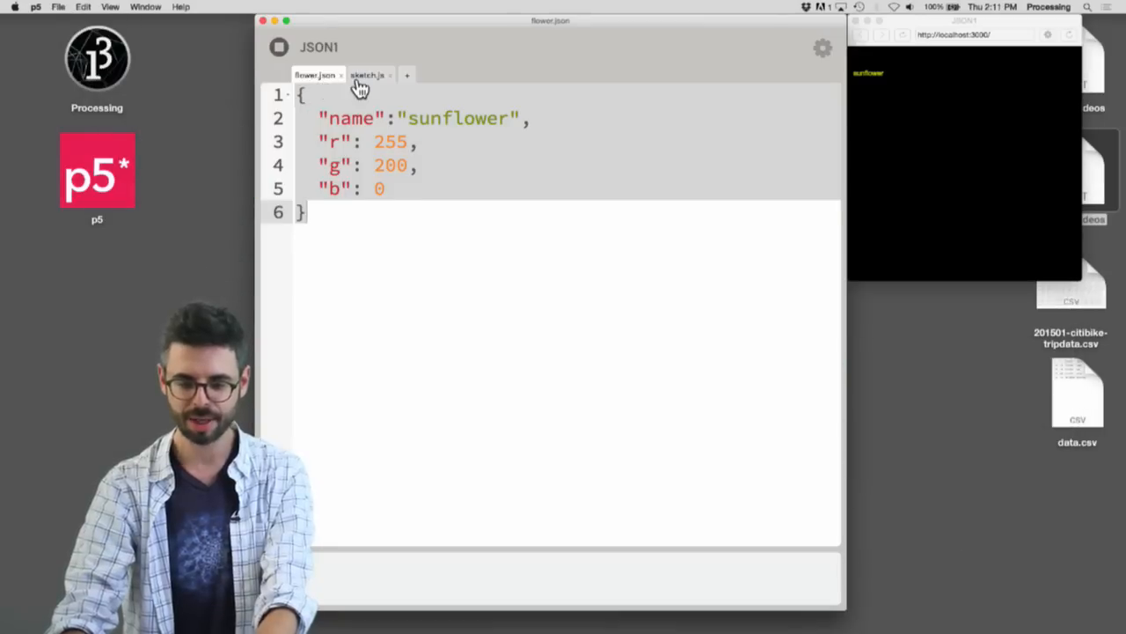
# Step: Switch back to the sketch.js code file
pyautogui.click(367, 75)
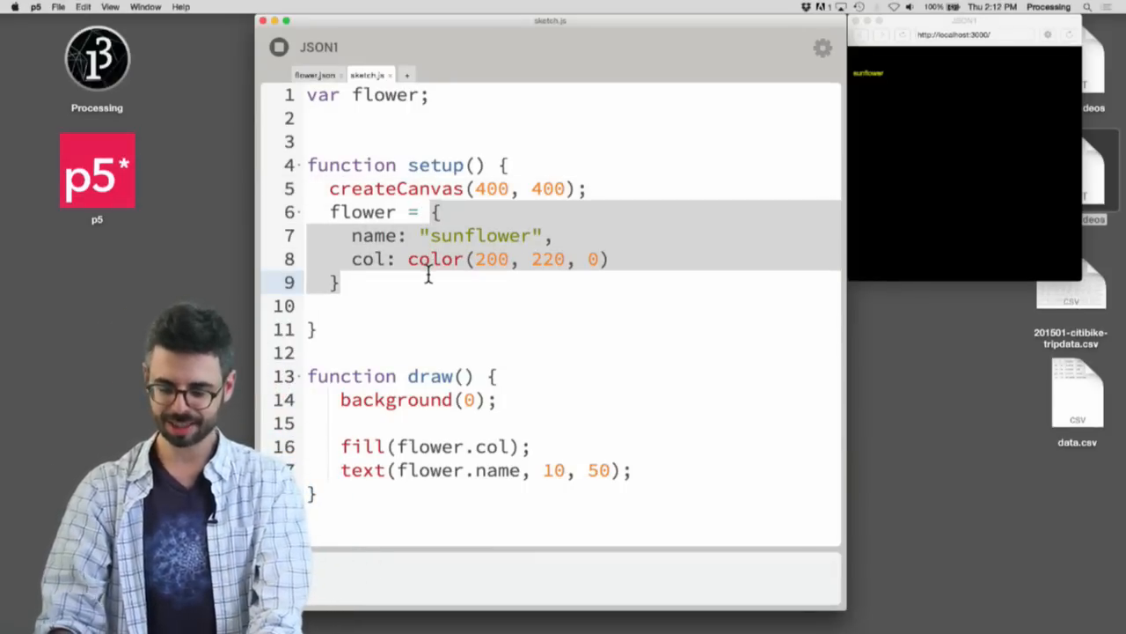
# Step: Assign flower = loadJSON("flower.json"); in setup instead of the hard-coded object
pyautogui.click(431, 211)
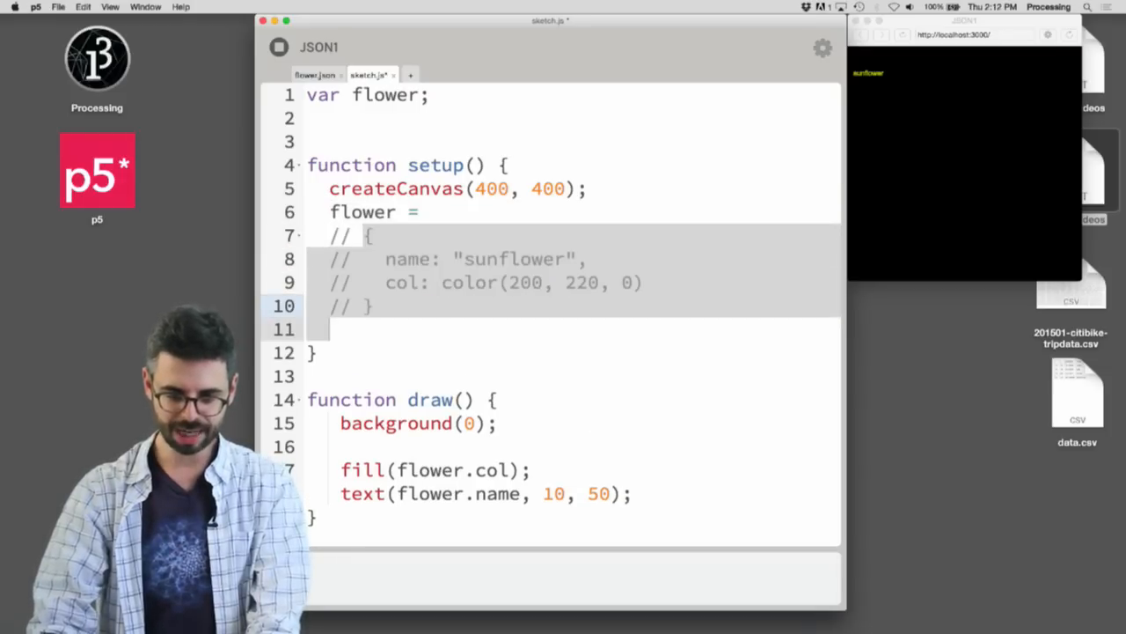
pyautogui.write('loadJSON')
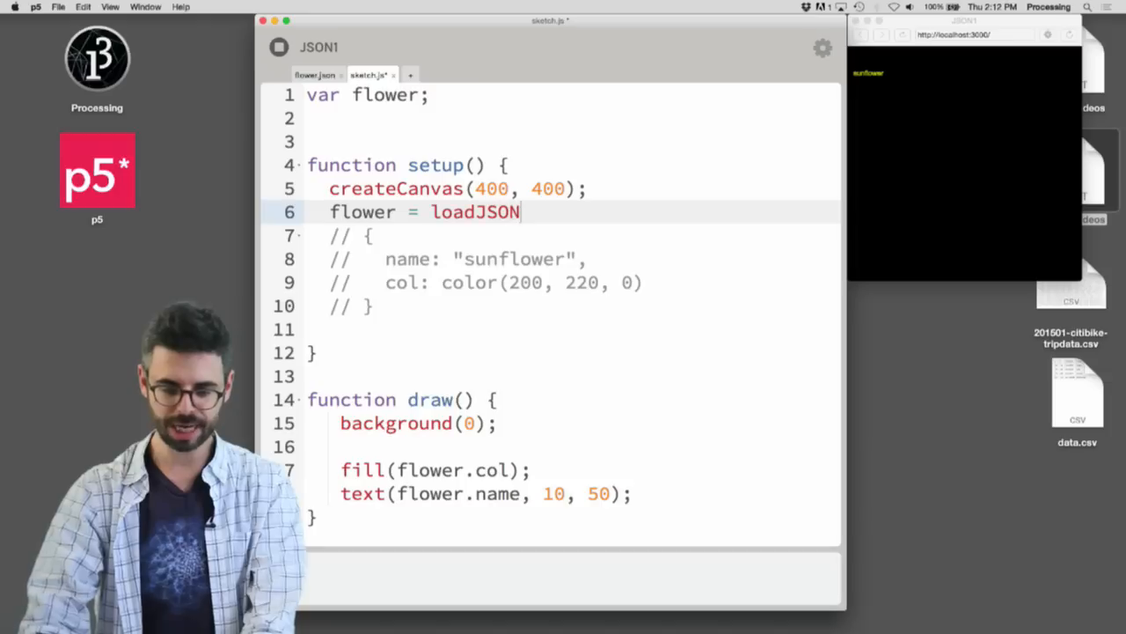
pyautogui.write('("flower.json")')
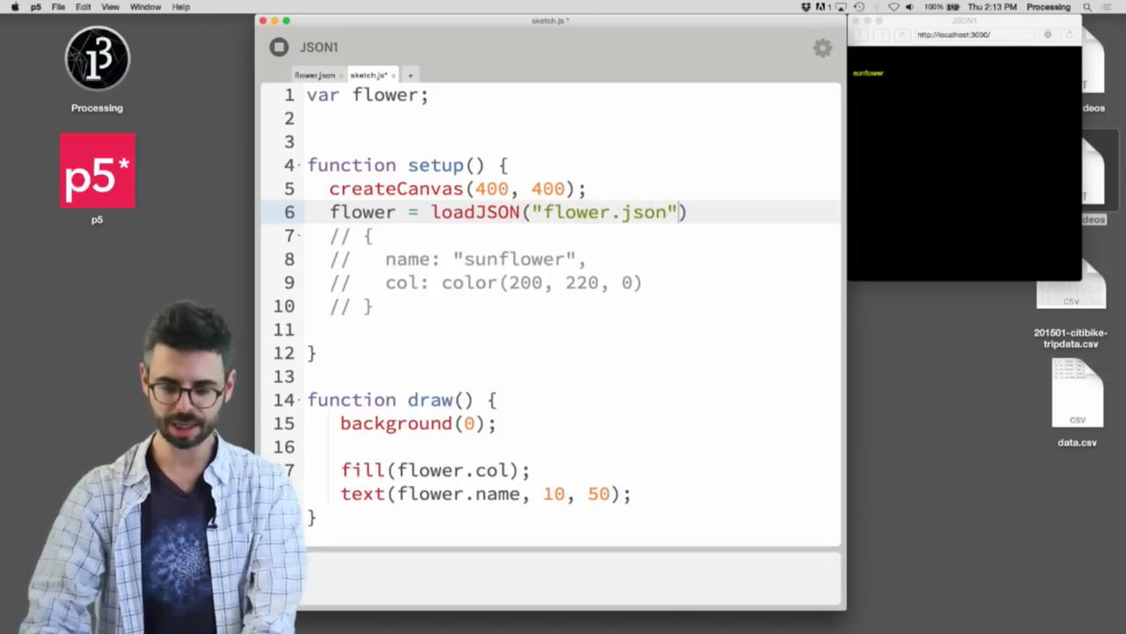
pyautogui.write(';')
pyautogui.click(573, 469)
pyautogui.write('r, ')
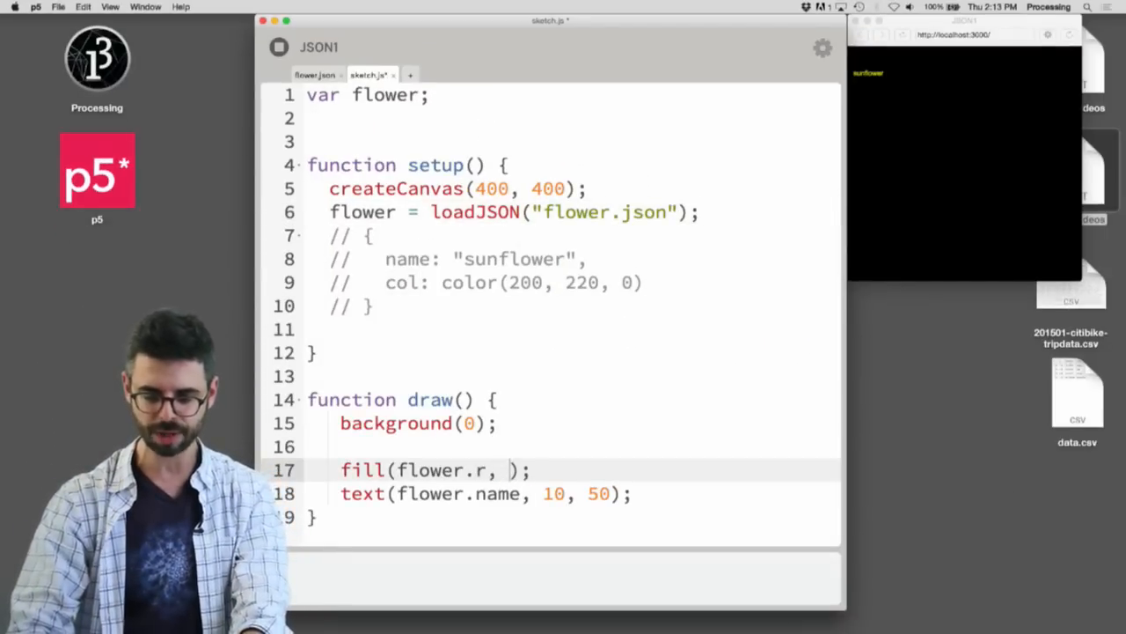
# Step: Fill with flower.r, flower.g, flower.b and run the sketch, producing a toString TypeError
pyautogui.write('flower.g, flower.b')
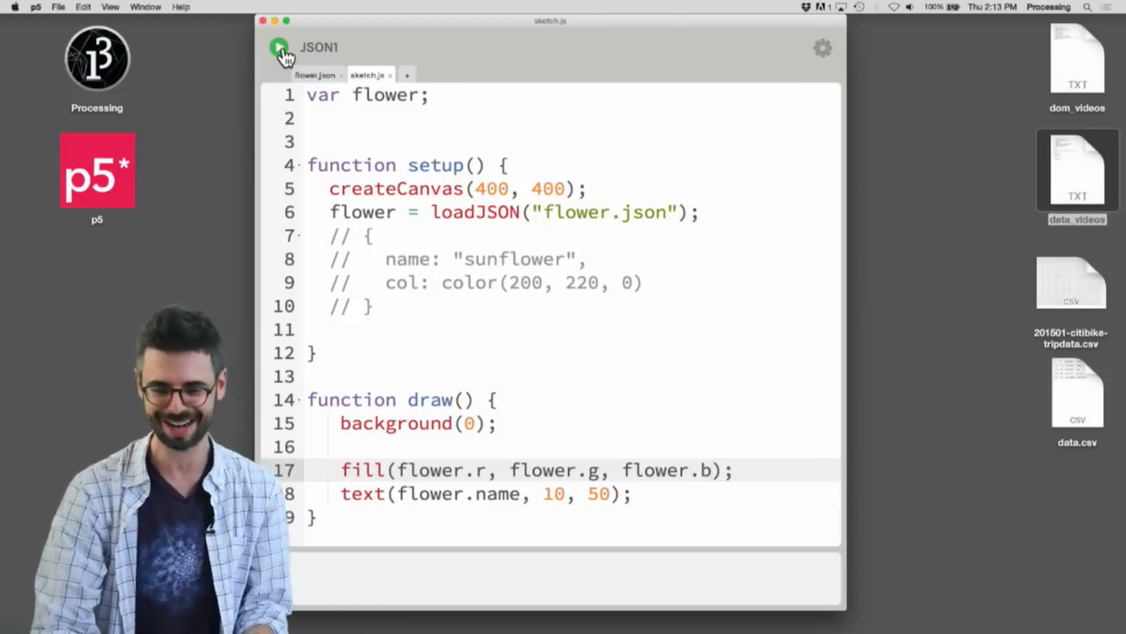
pyautogui.click(278, 47)
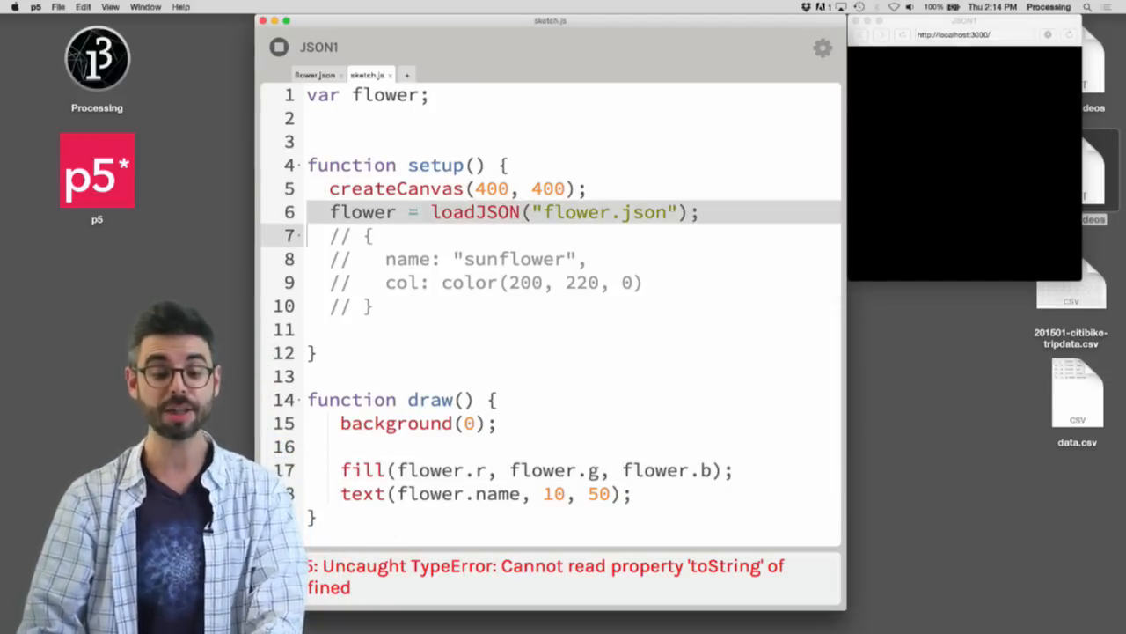
# Step: Add a preload() function that sets flower = loadJSON("flower.json")
pyautogui.write('functi')
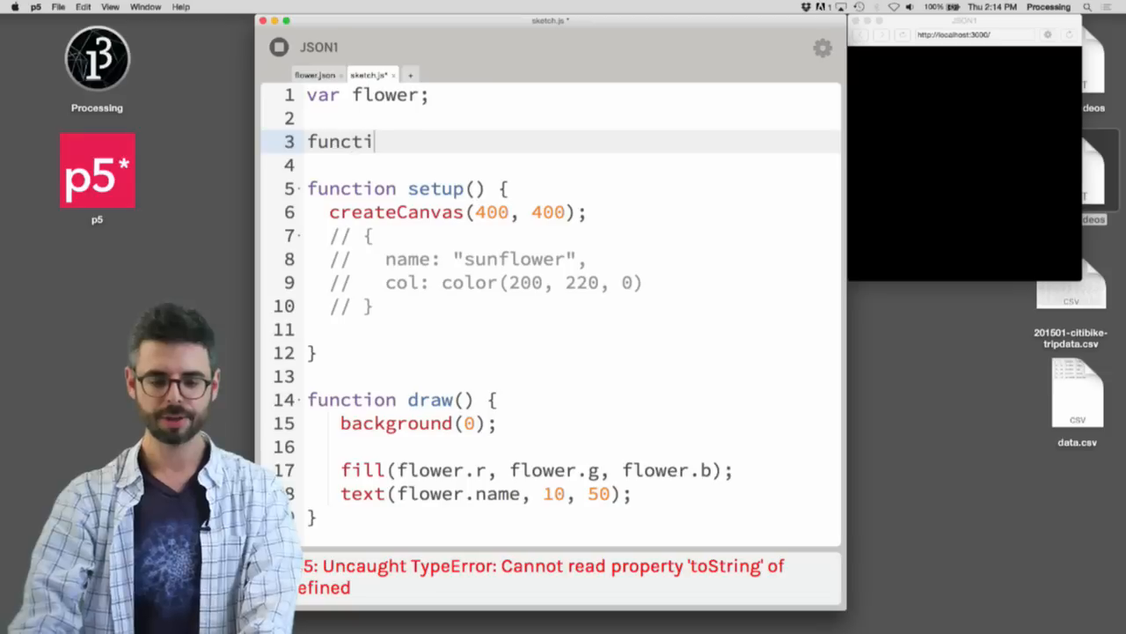
pyautogui.write('on preload() {')
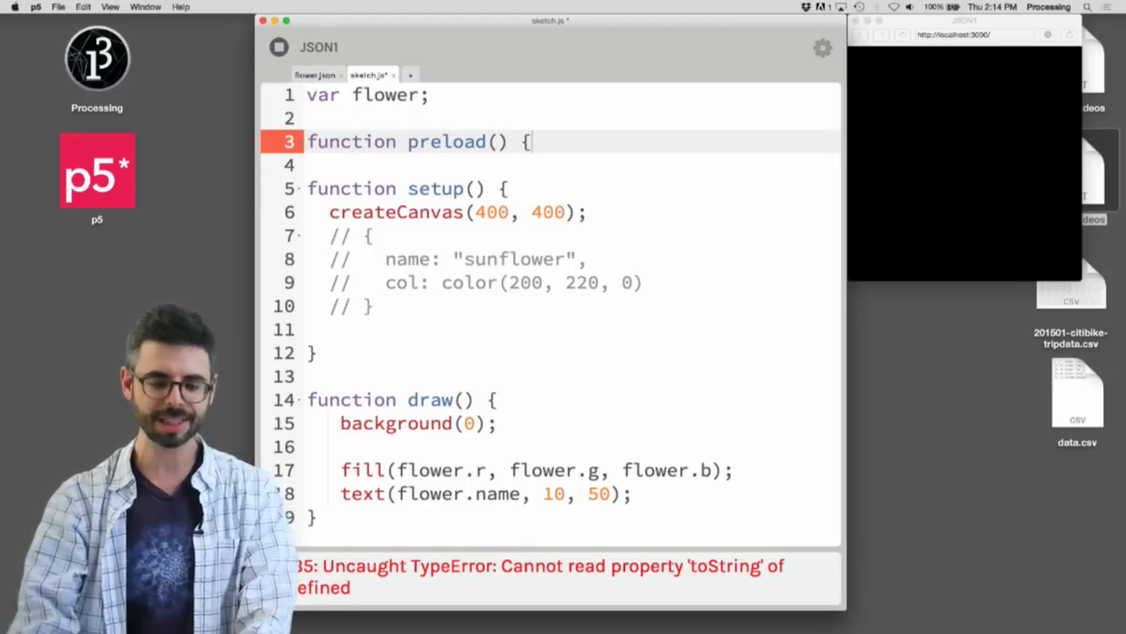
pyautogui.write('flower = loadJSON("flower.json");')
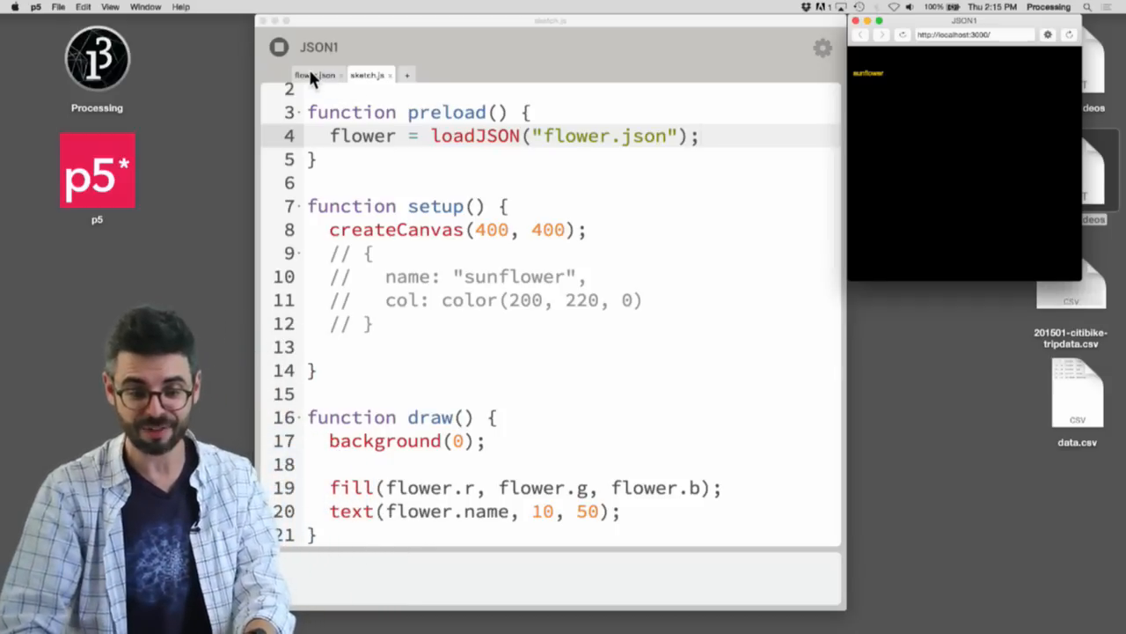
# Step: View the flower.json data: name sunflower with colour r 255, g 200, b 0
pyautogui.click(315, 75)
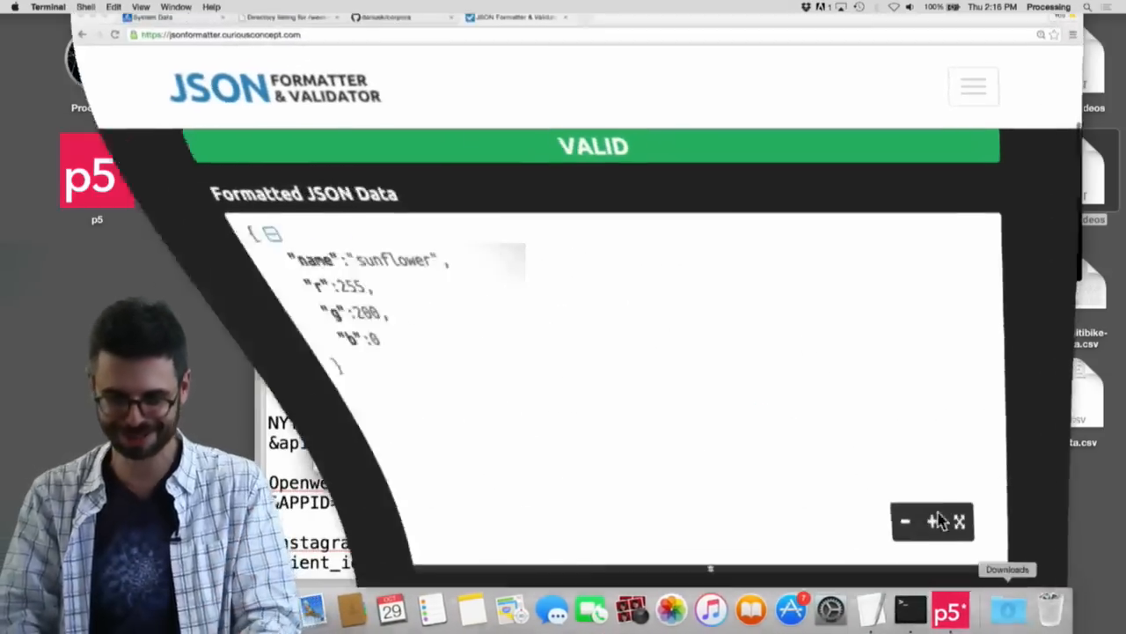
# Step: Open the art folder in the dariusk/corpora data listing
pyautogui.click(396, 17)
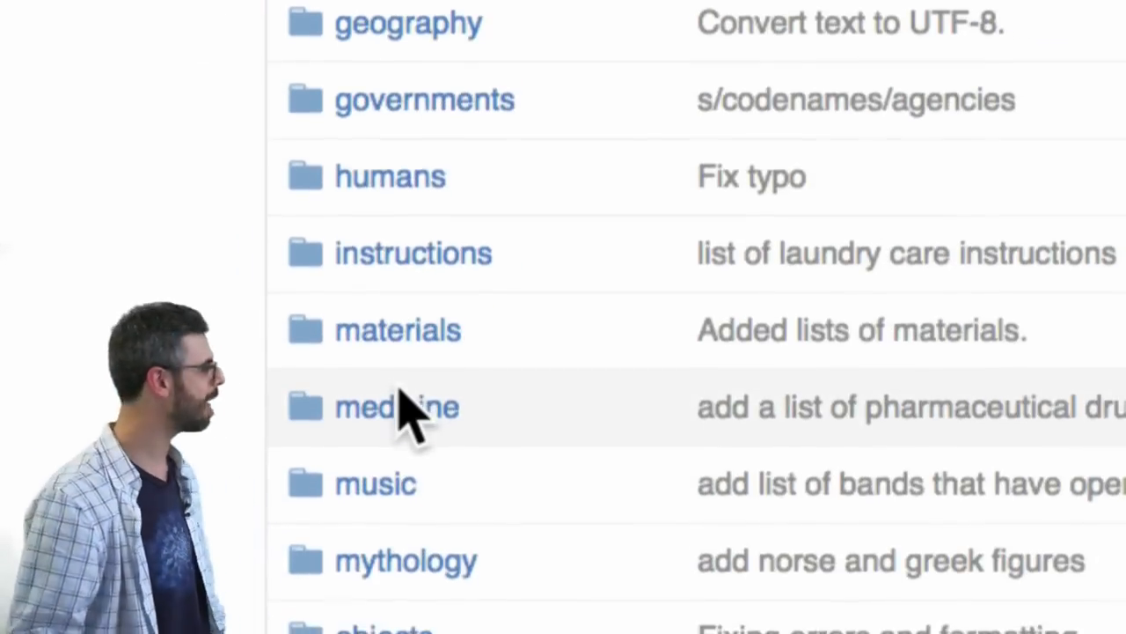
pyautogui.scroll(3)
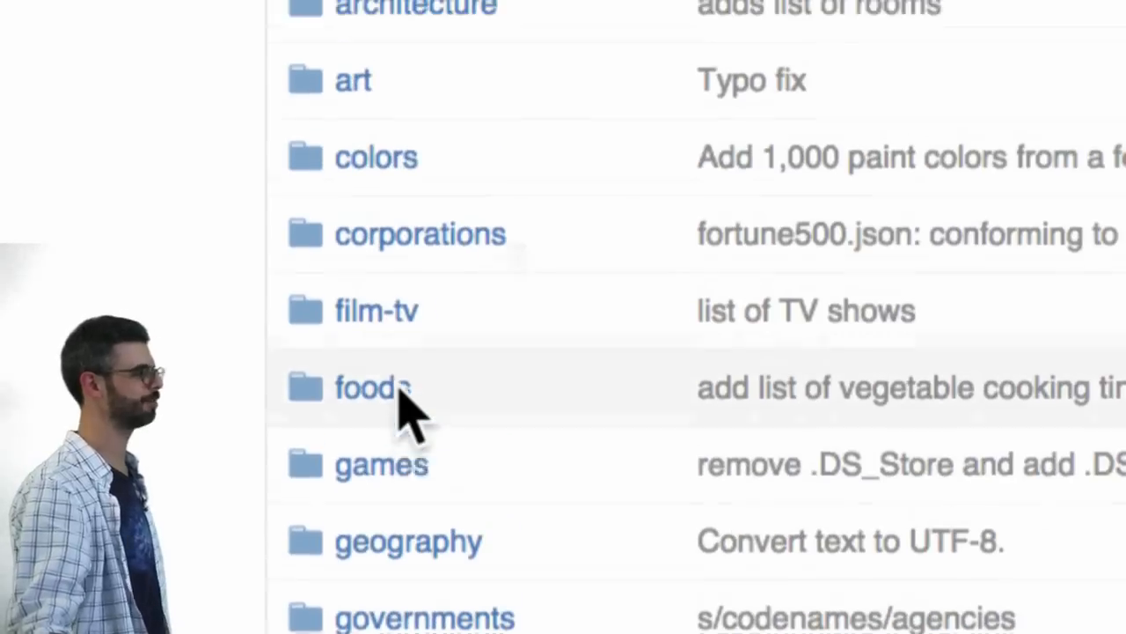
pyautogui.scroll(3)
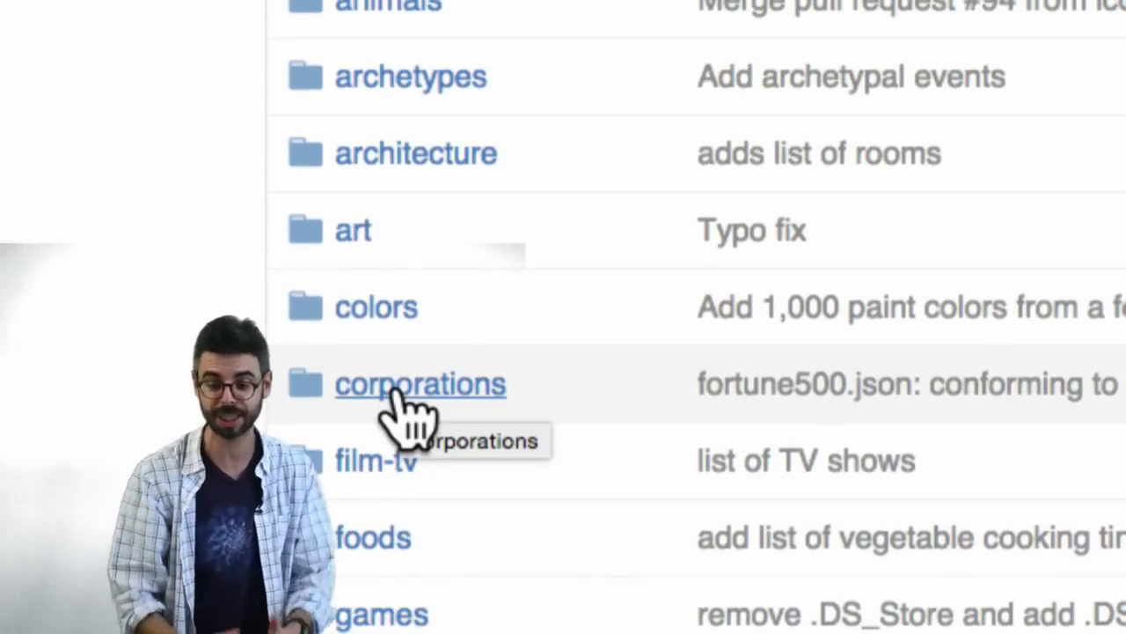
pyautogui.moveTo(378, 256)
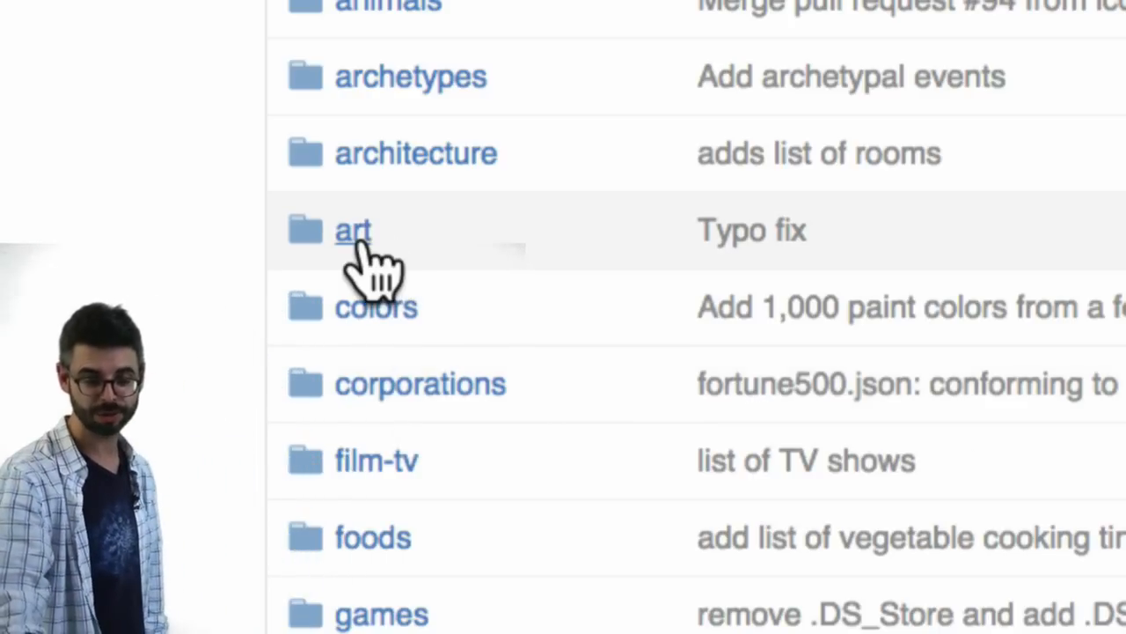
pyautogui.click(353, 229)
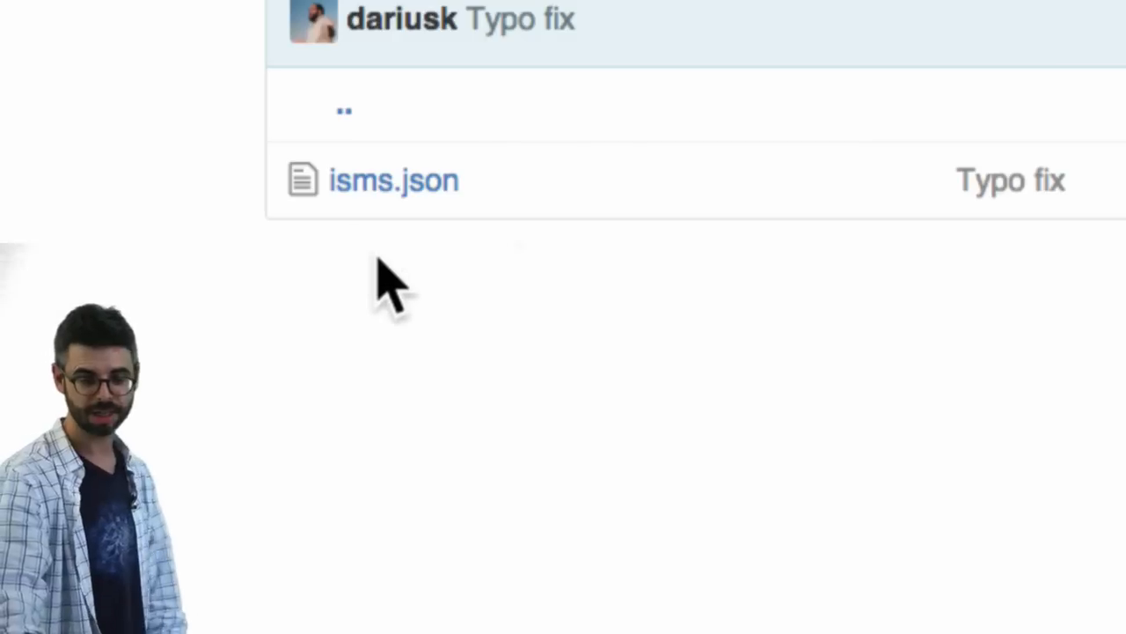
# Step: Browse isms.json, the list of modernist art isms starting with 'abstract expressionism'
pyautogui.click(392, 180)
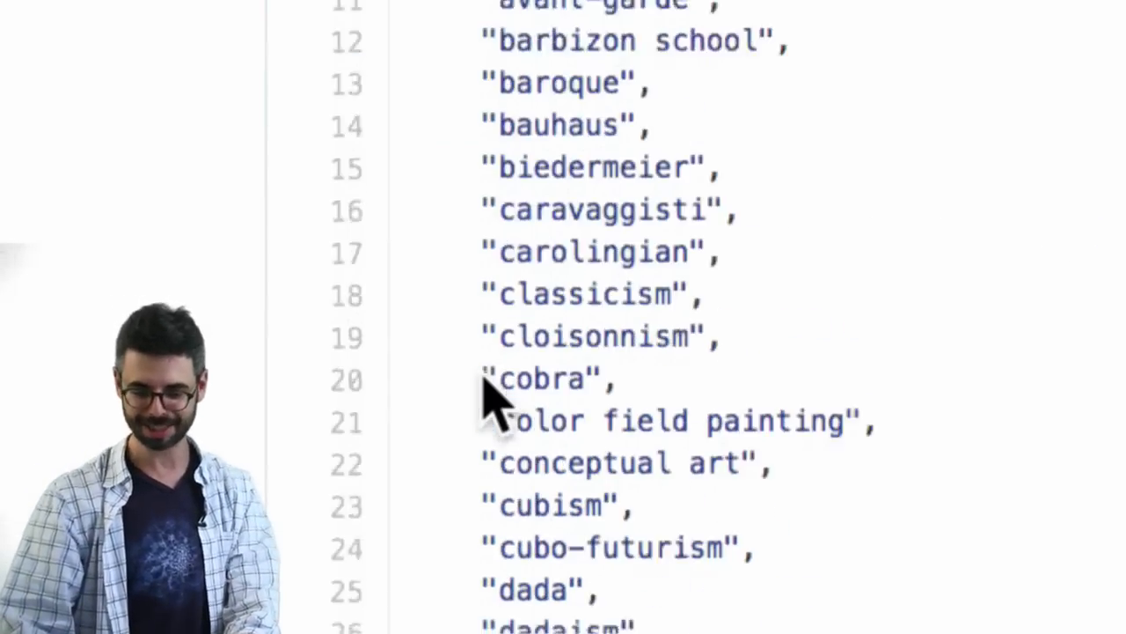
pyautogui.scroll(-3)
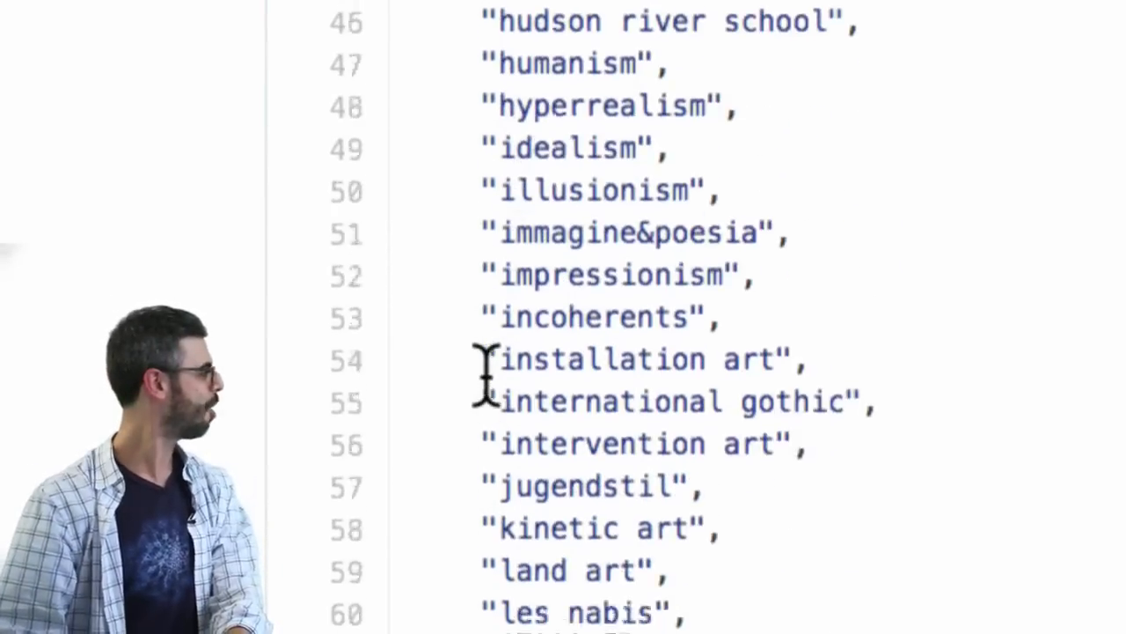
pyautogui.scroll(-3)
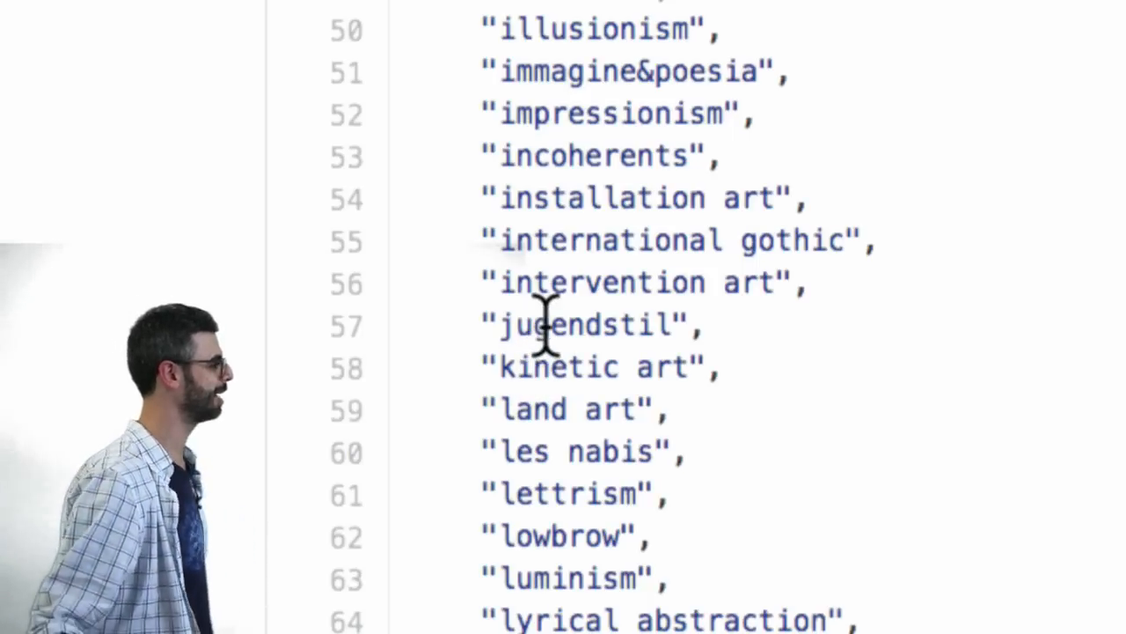
pyautogui.scroll(-3)
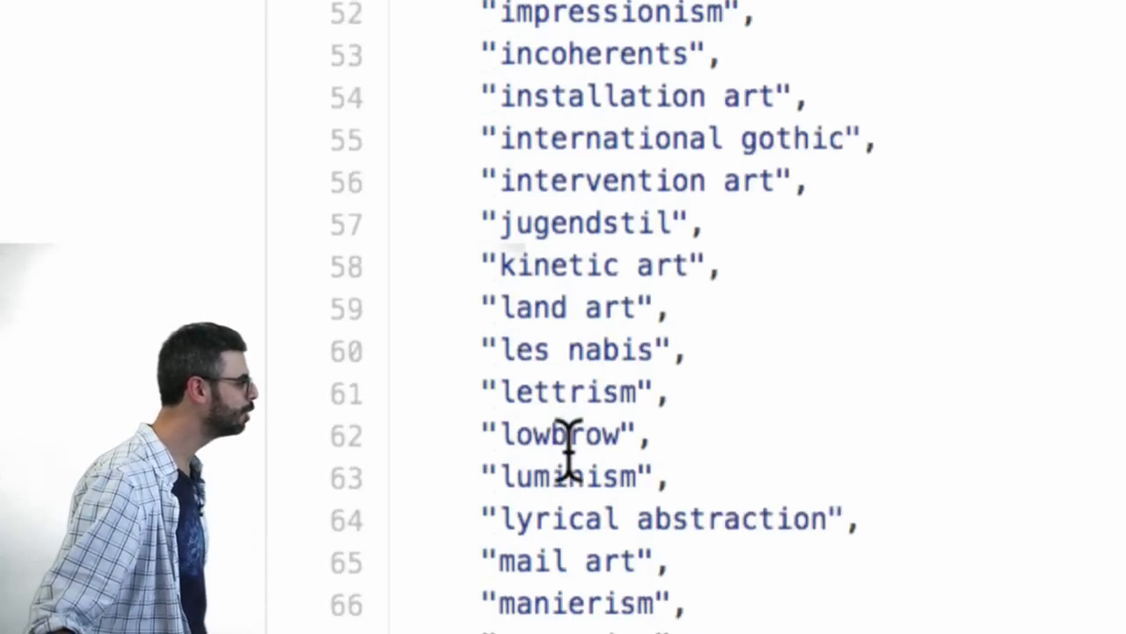
pyautogui.scroll(-3)
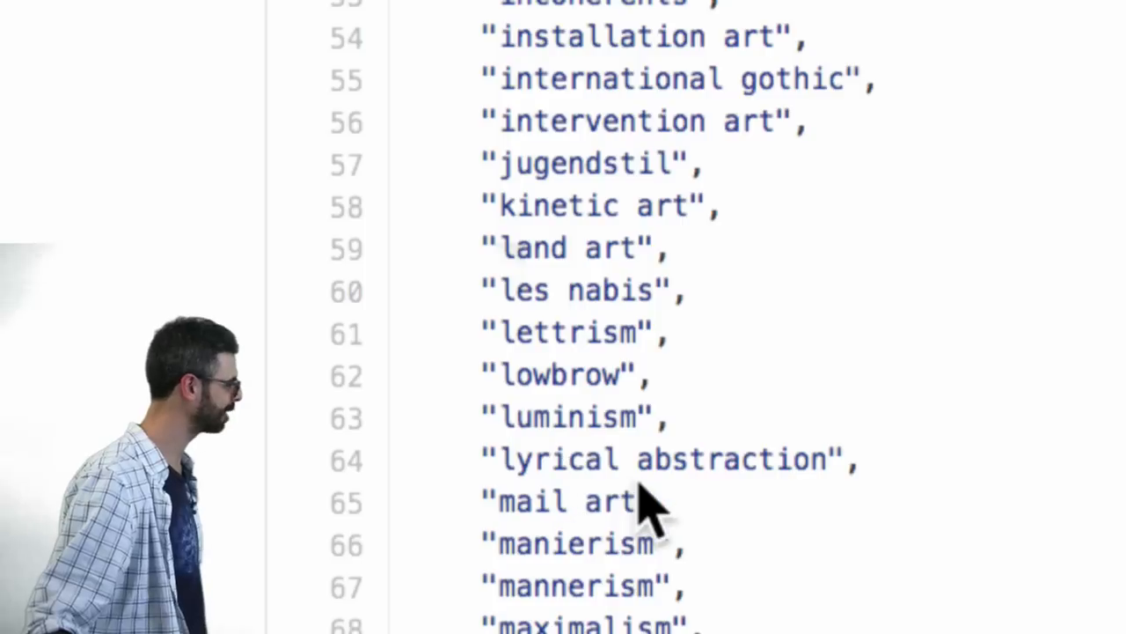
pyautogui.scroll(3)
pyautogui.write('flower')
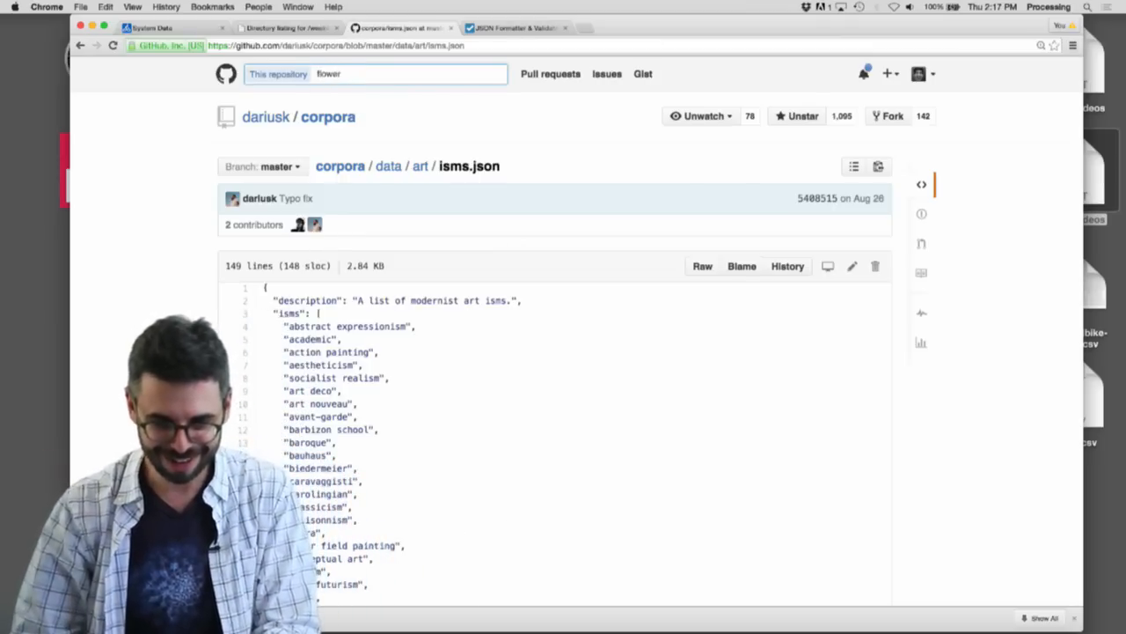
# Step: Search corpora for 'flower' and open data/plants/flowers.json, listing anemone, daisy, iris
pyautogui.press('Return')
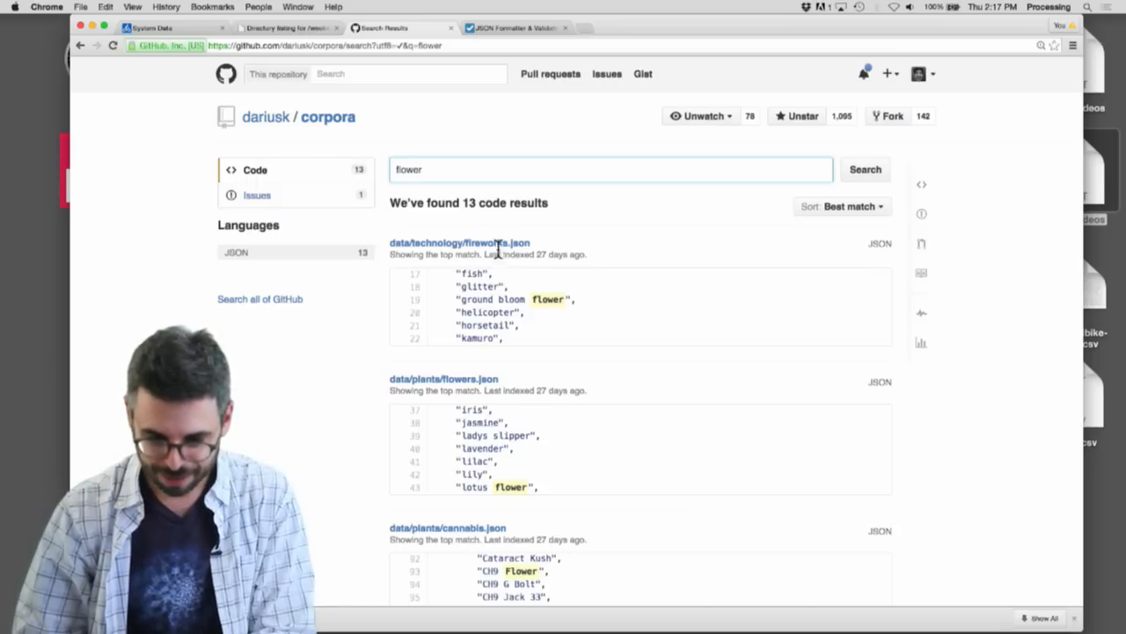
pyautogui.click(444, 378)
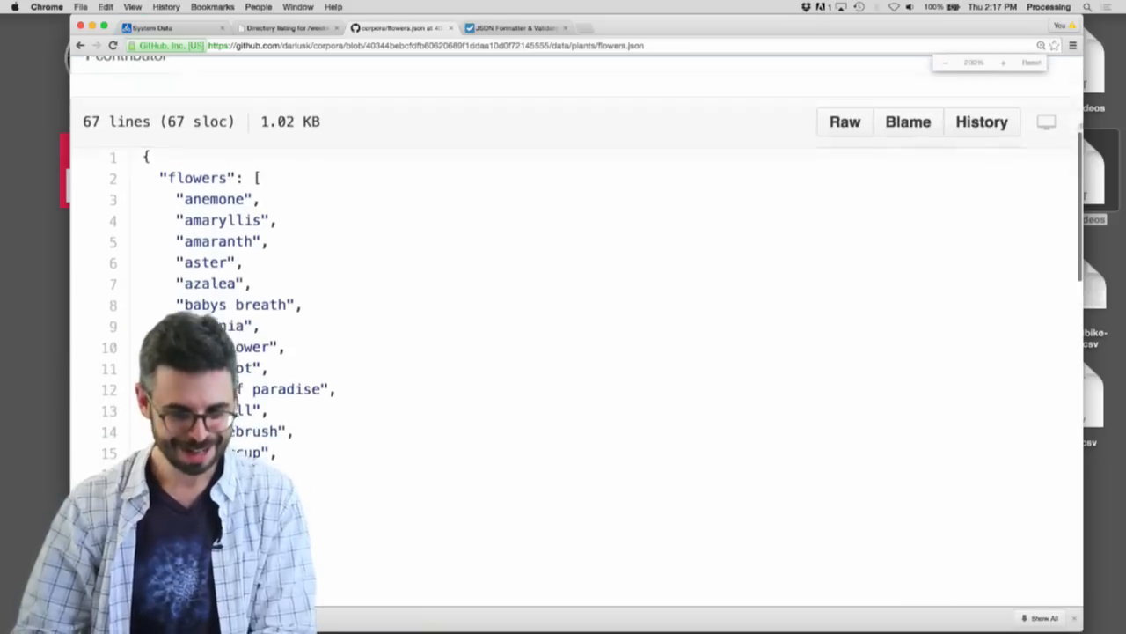
pyautogui.scroll(-3)
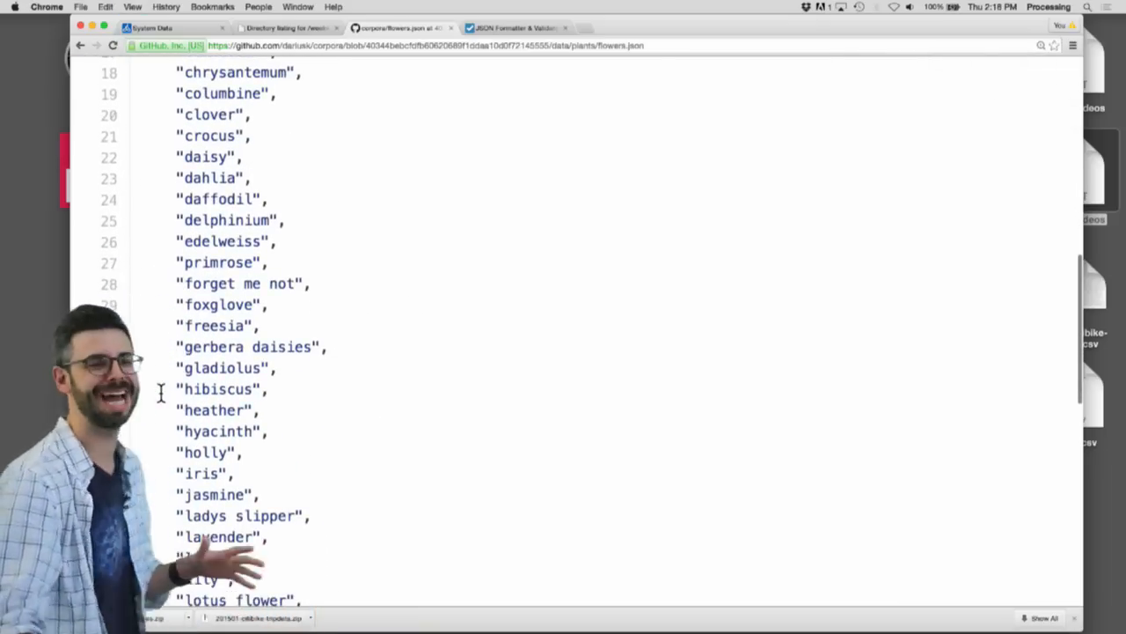